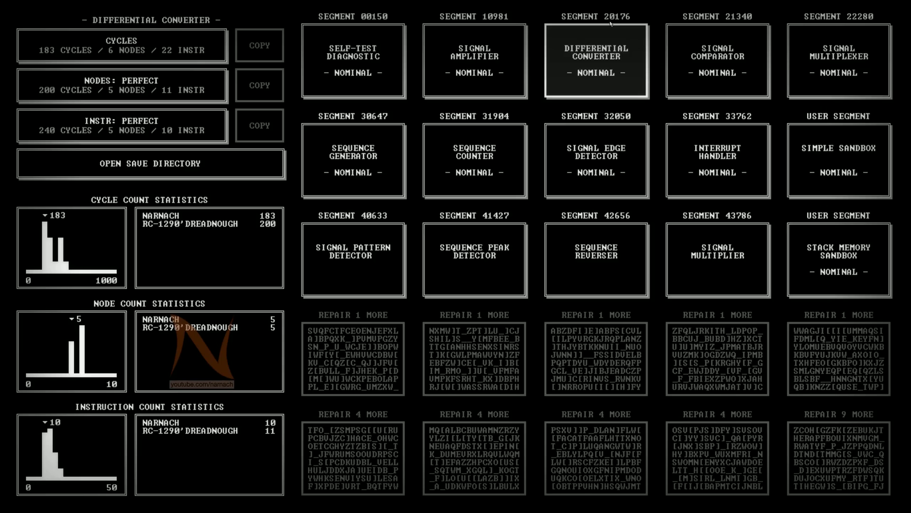
pyautogui.moveTo(609, 25)
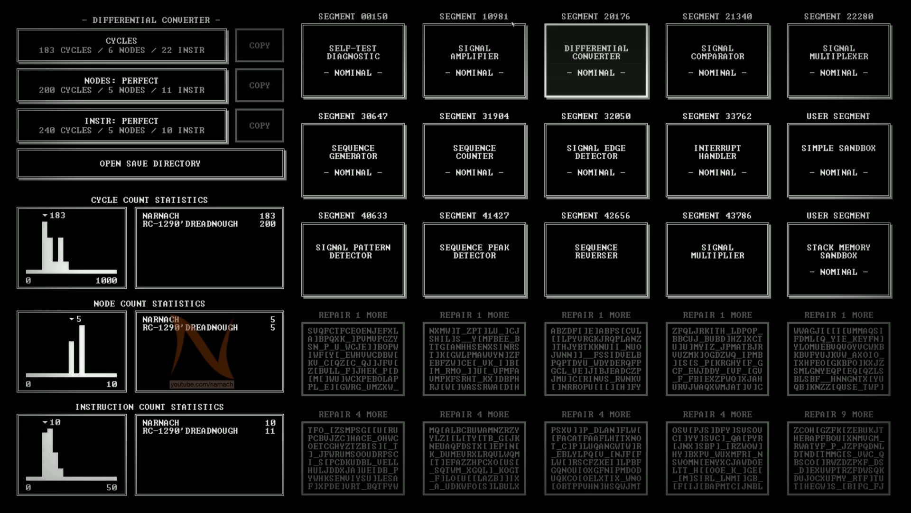
pyautogui.moveTo(266, 7)
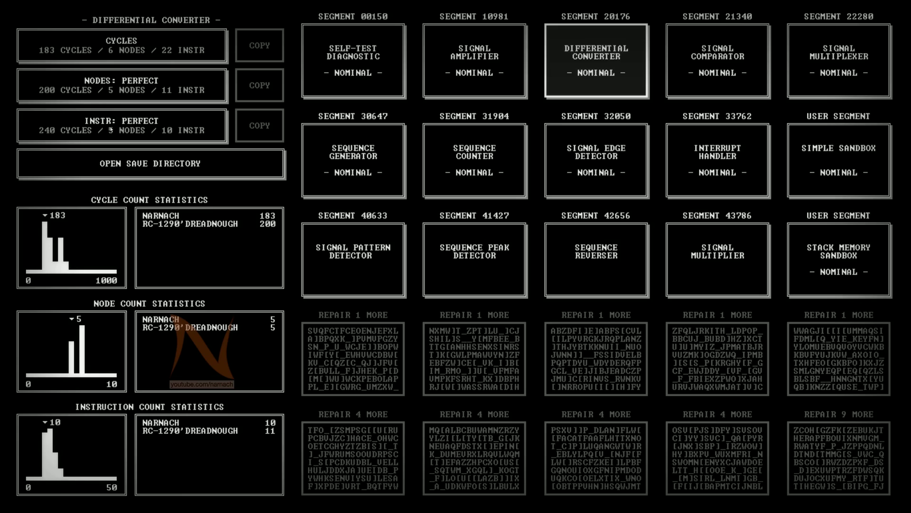
pyautogui.moveTo(139, 46)
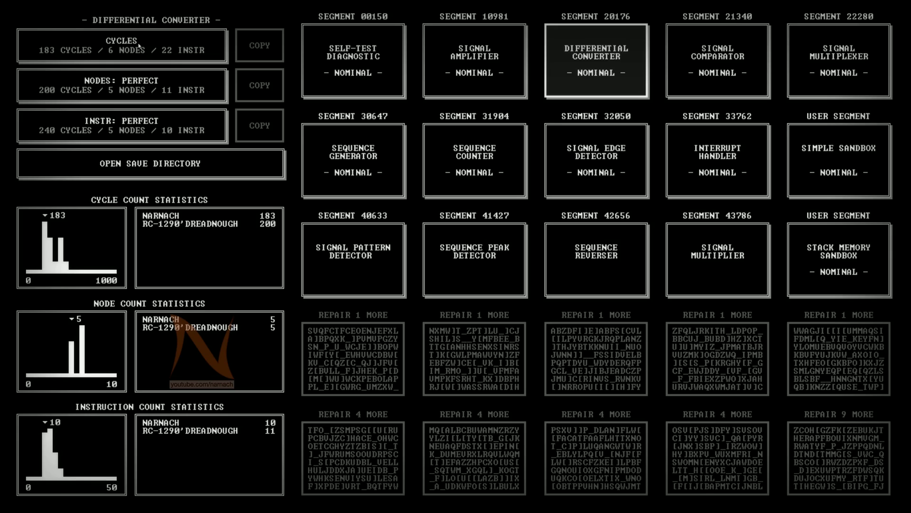
pyautogui.moveTo(137, 133)
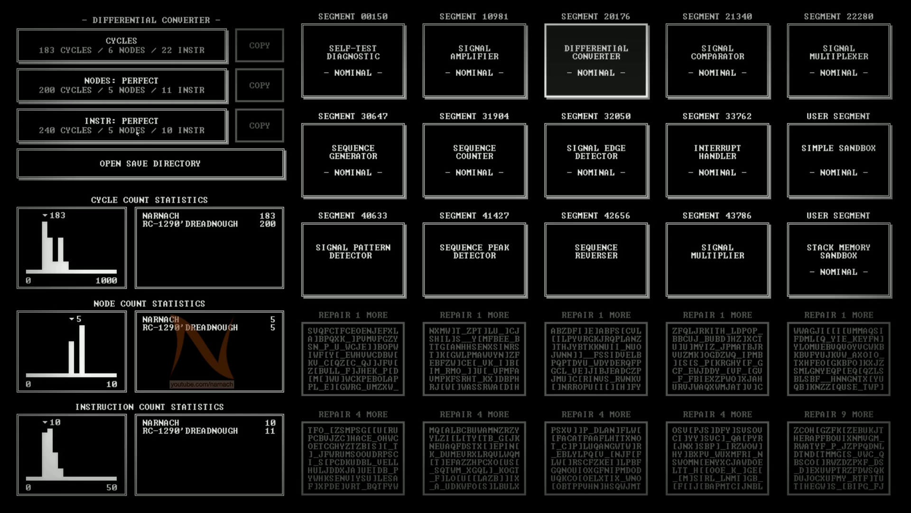
pyautogui.moveTo(136, 38)
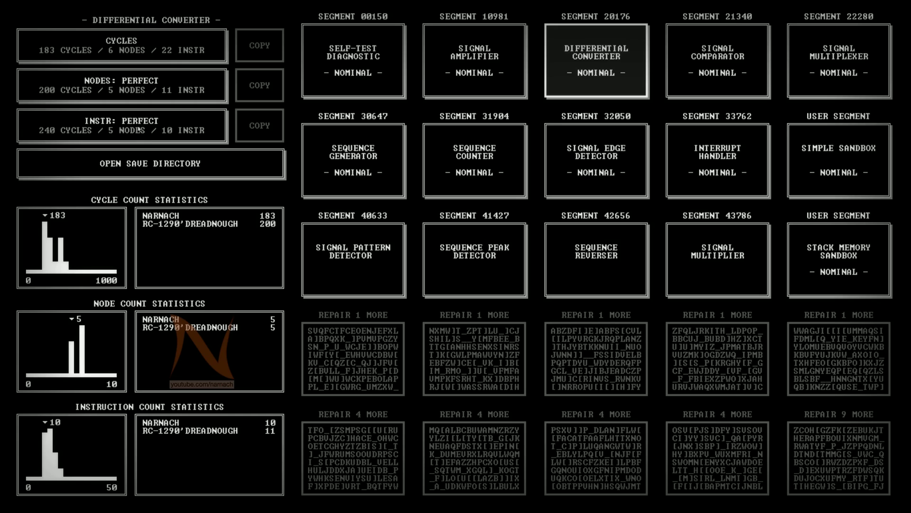
# Load the instruction-perfect Differential Converter solution into the editor.
pyautogui.click(596, 60)
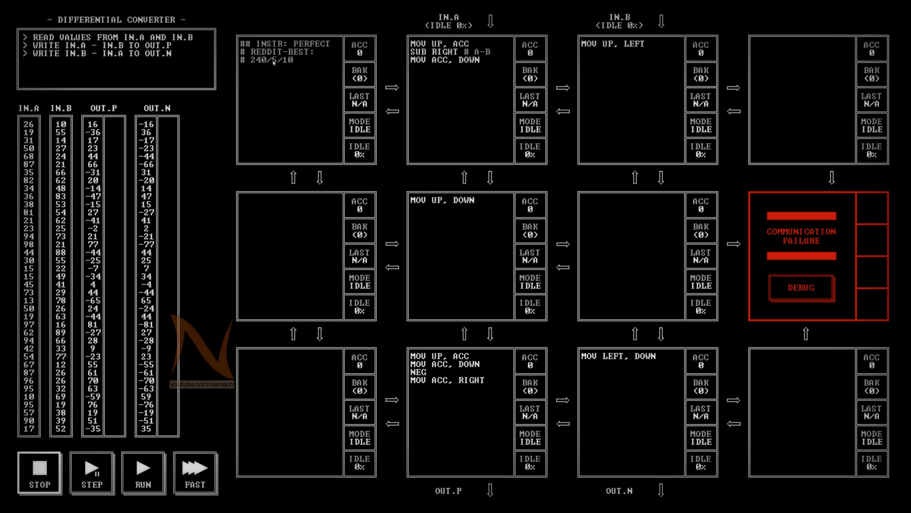
pyautogui.moveTo(605, 73)
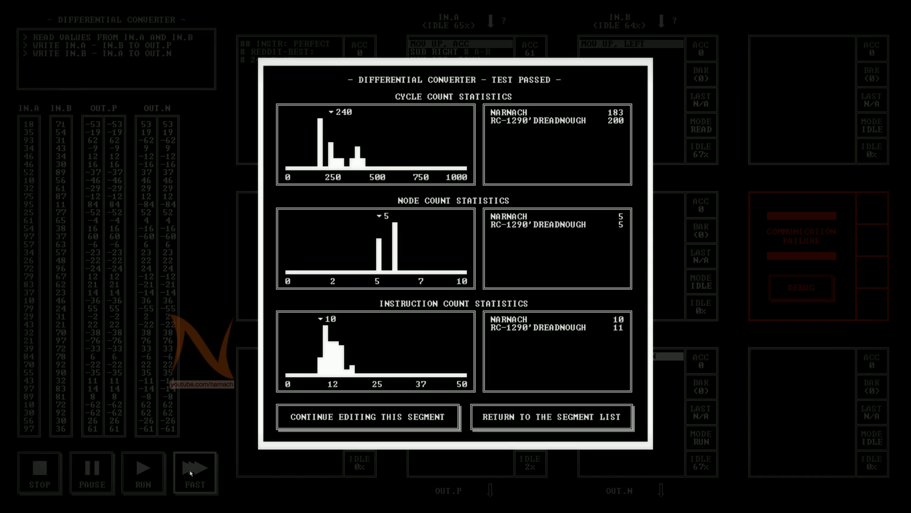
pyautogui.moveTo(324, 343)
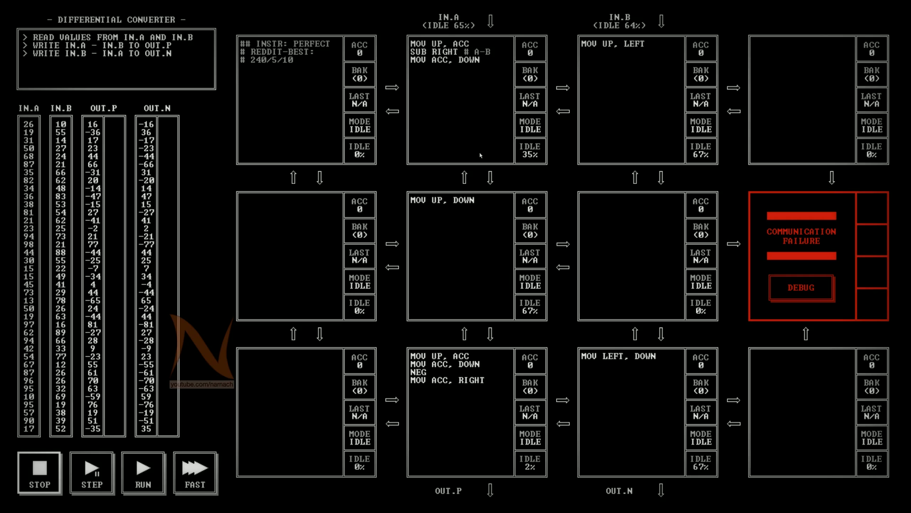
pyautogui.moveTo(529, 66)
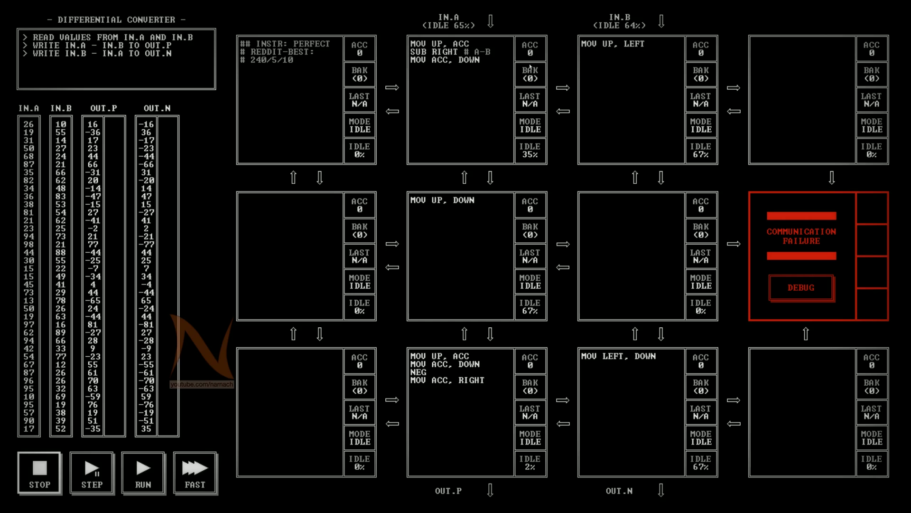
pyautogui.moveTo(537, 79)
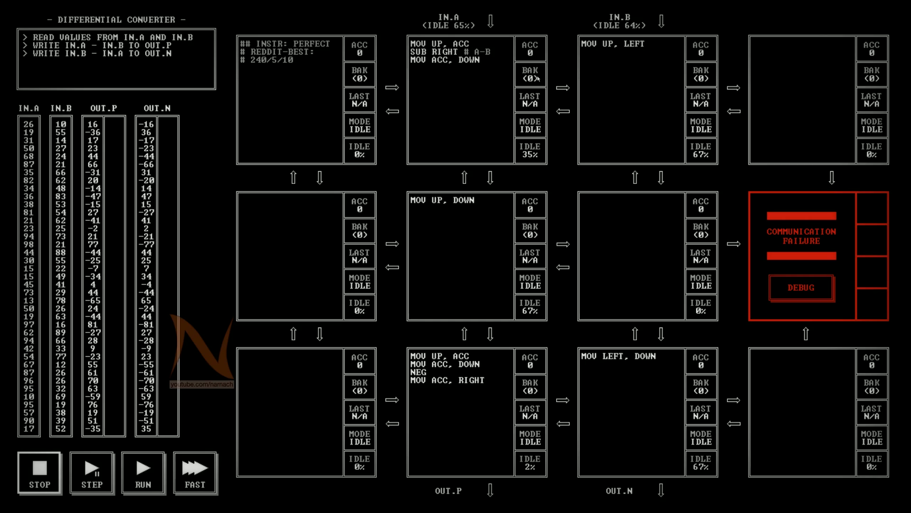
pyautogui.moveTo(443, 91)
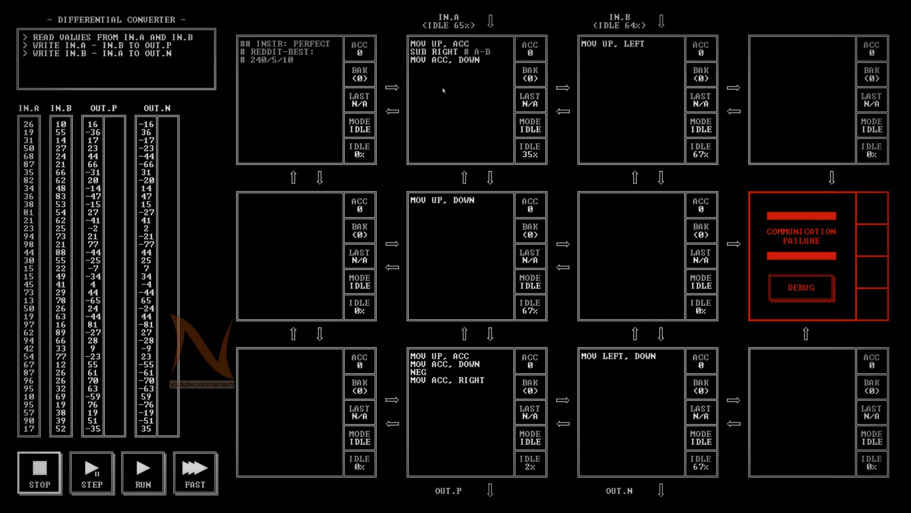
pyautogui.moveTo(478, 51)
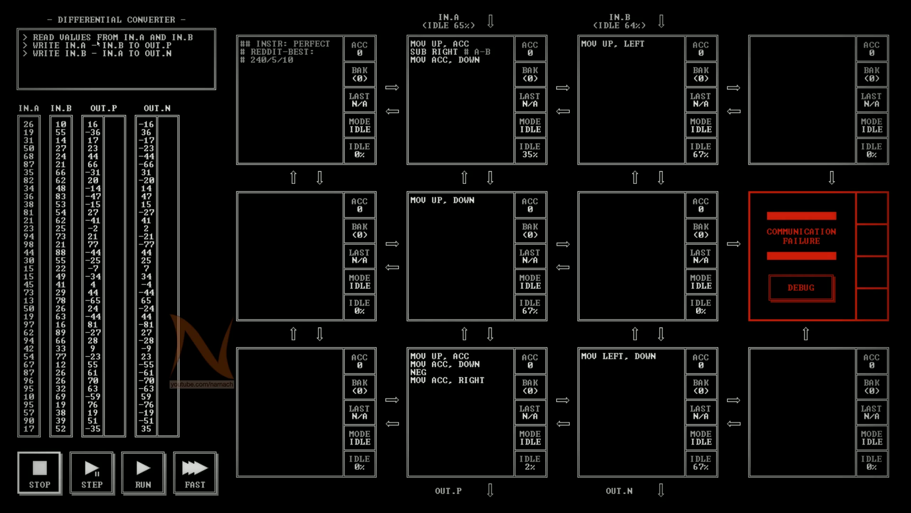
pyautogui.moveTo(98, 43)
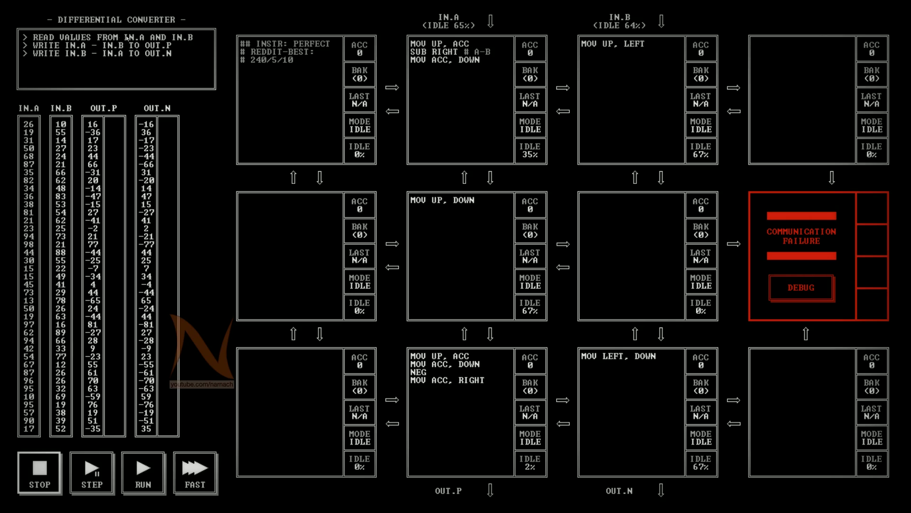
pyautogui.moveTo(435, 479)
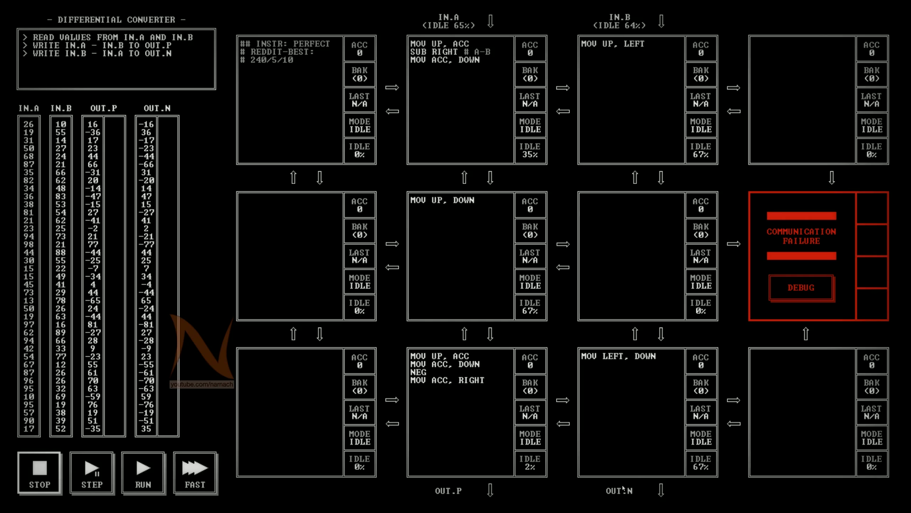
pyautogui.moveTo(607, 480)
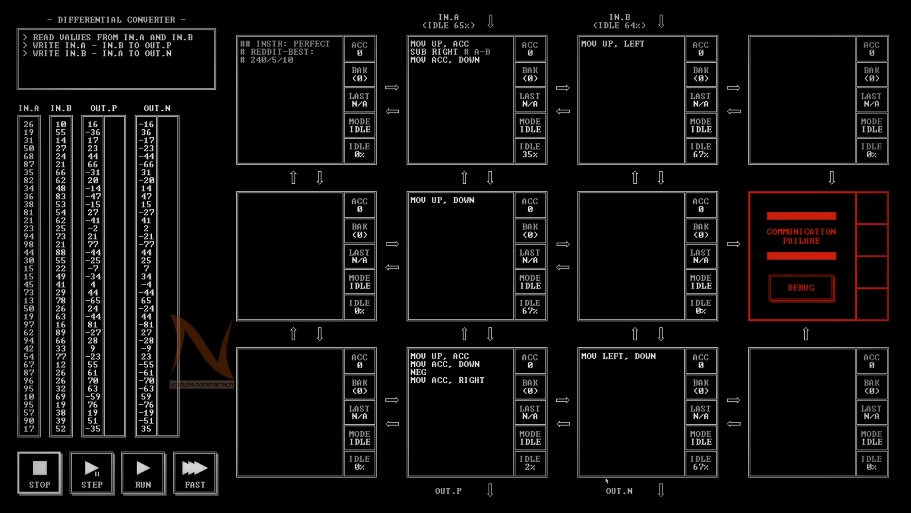
pyautogui.moveTo(69, 136)
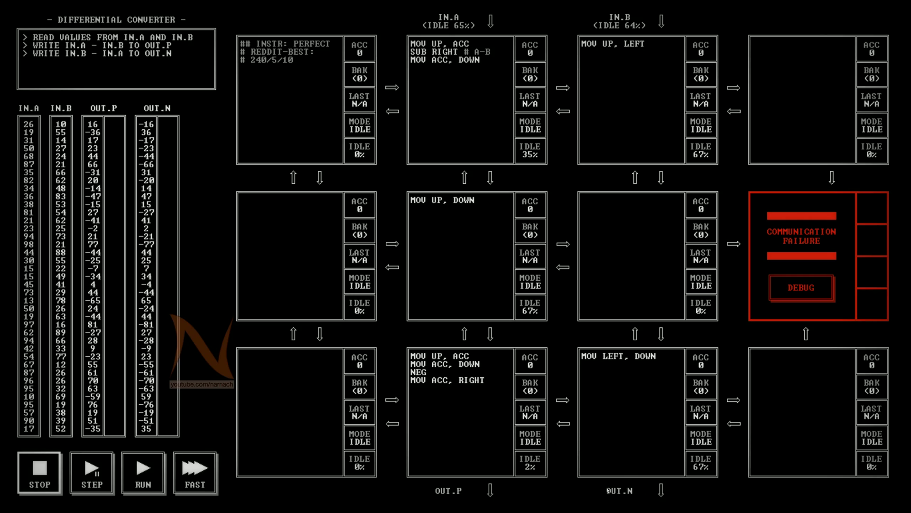
pyautogui.moveTo(498, 365)
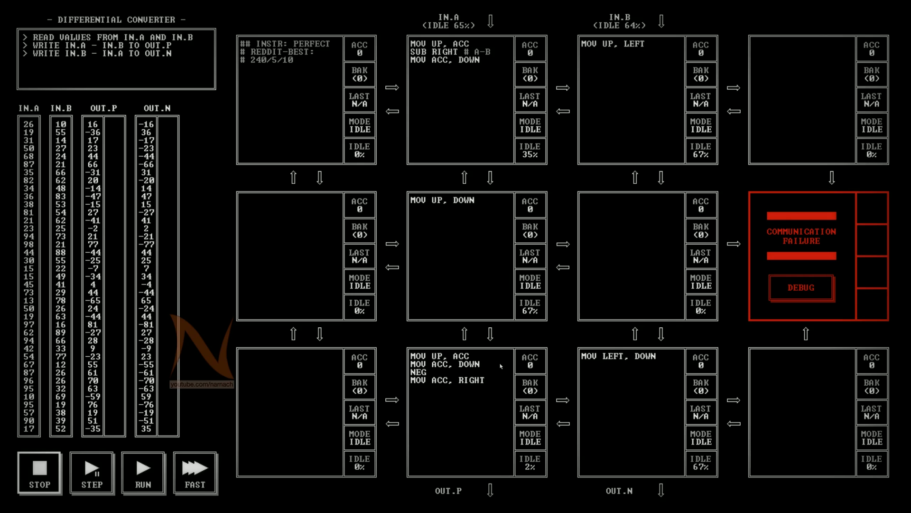
pyautogui.moveTo(480, 49)
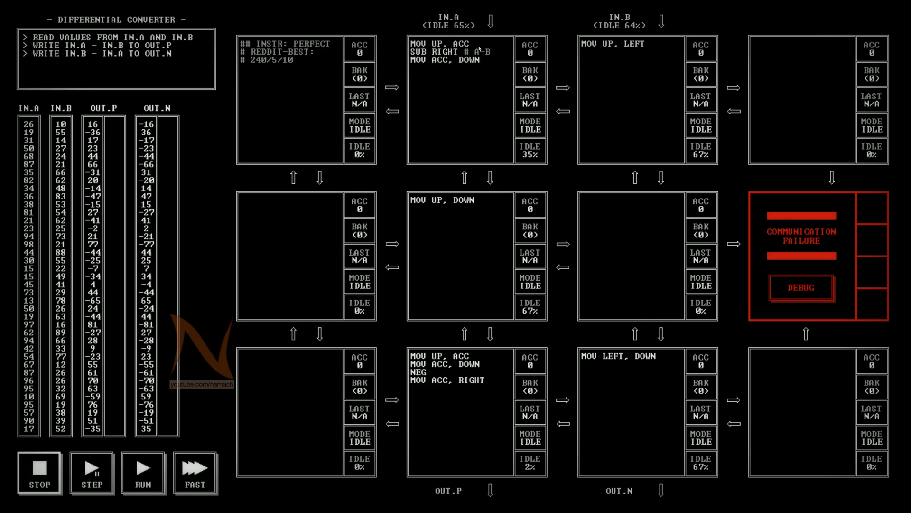
pyautogui.moveTo(478, 52)
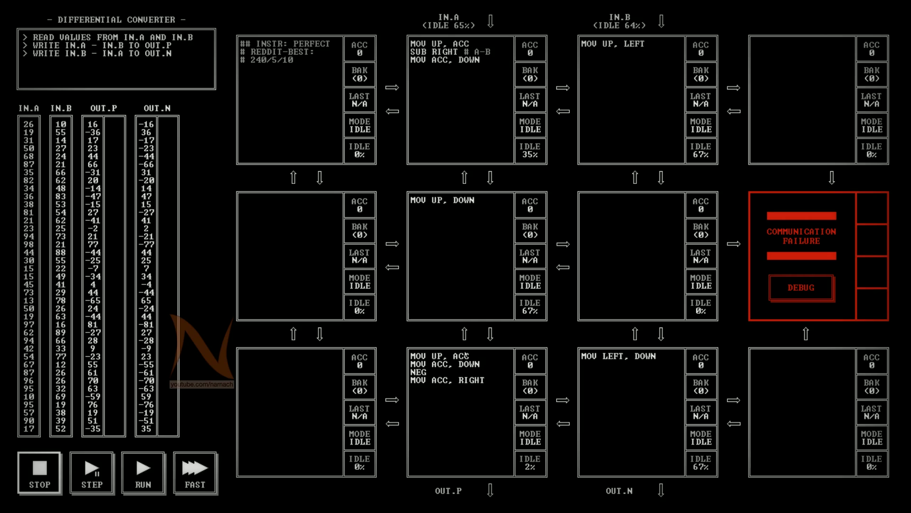
pyautogui.moveTo(464, 496)
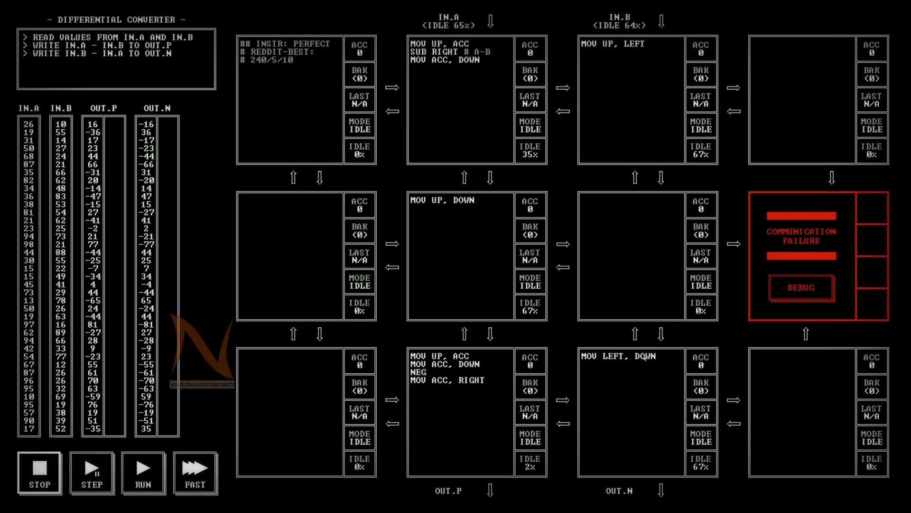
pyautogui.moveTo(627, 493)
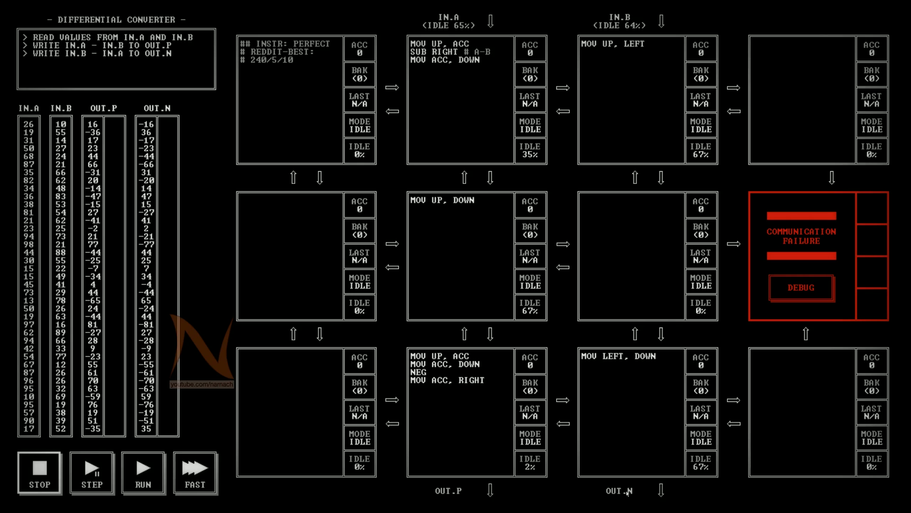
pyautogui.moveTo(457, 397)
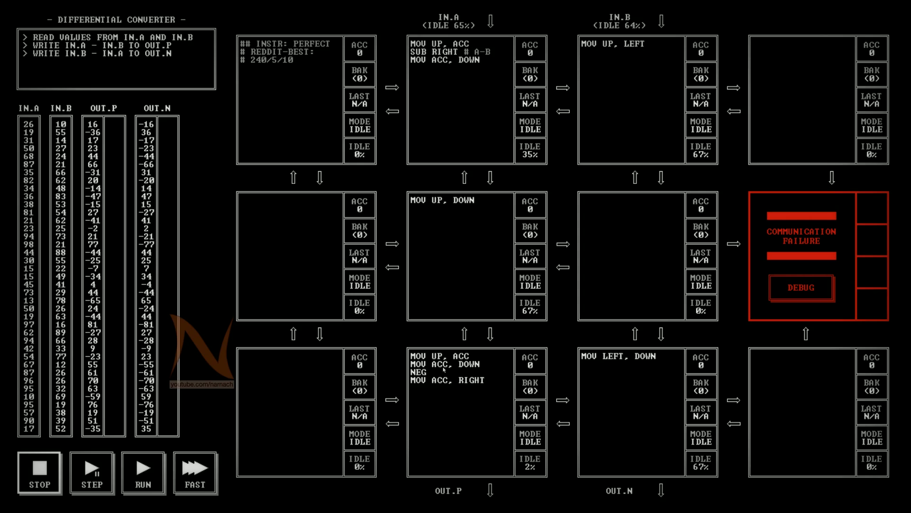
pyautogui.moveTo(445, 379)
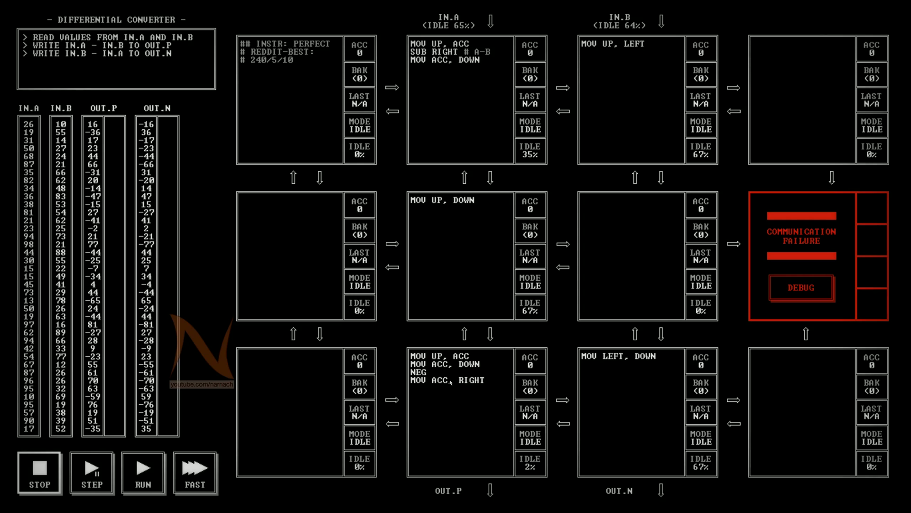
pyautogui.moveTo(647, 367)
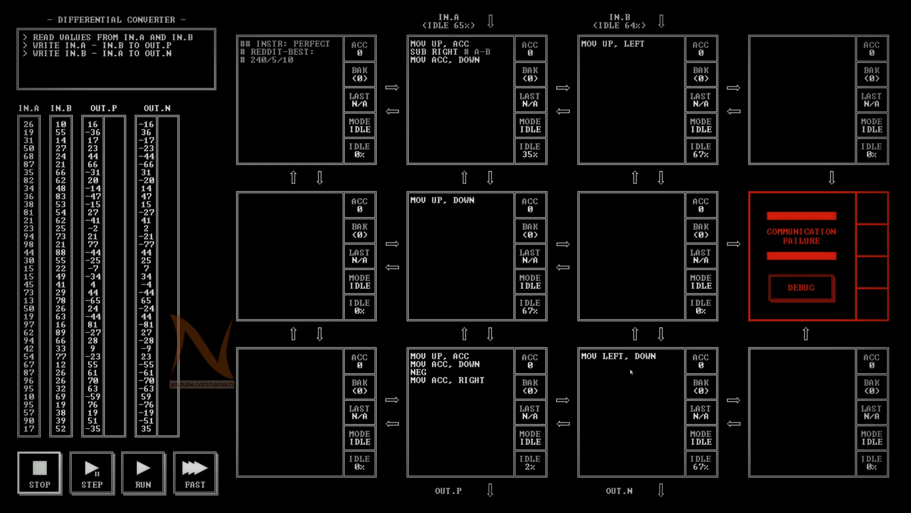
pyautogui.moveTo(579, 374)
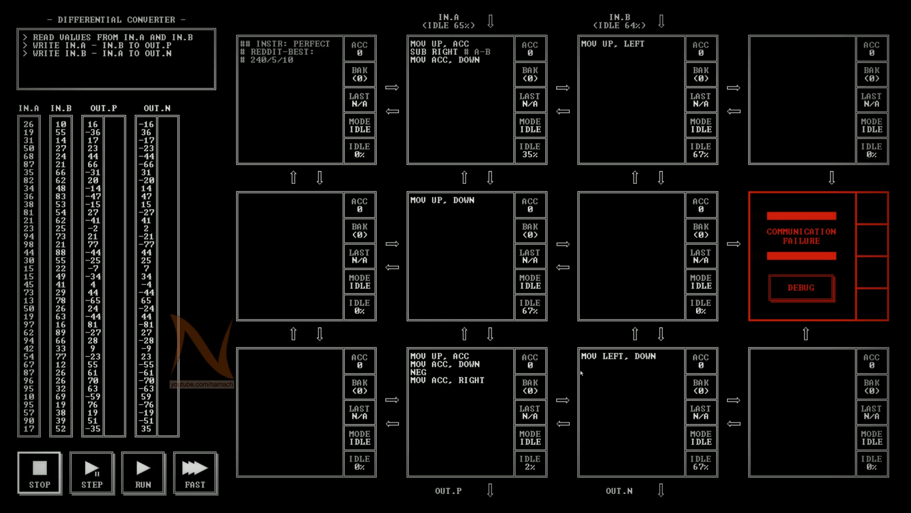
pyautogui.moveTo(267, 66)
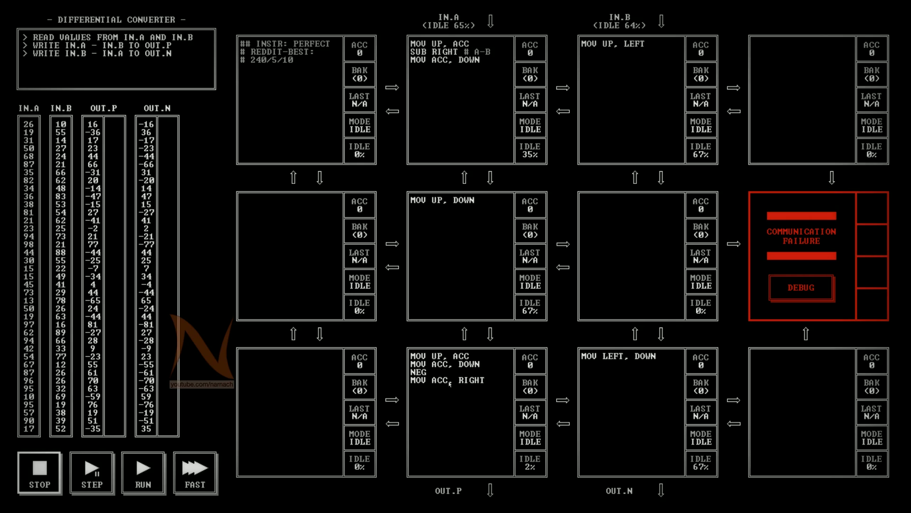
pyautogui.moveTo(441, 383)
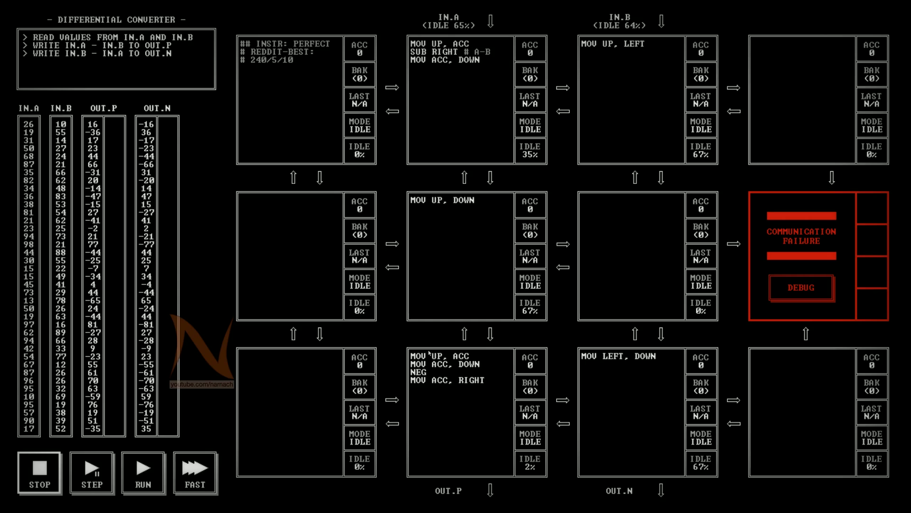
pyautogui.moveTo(435, 371)
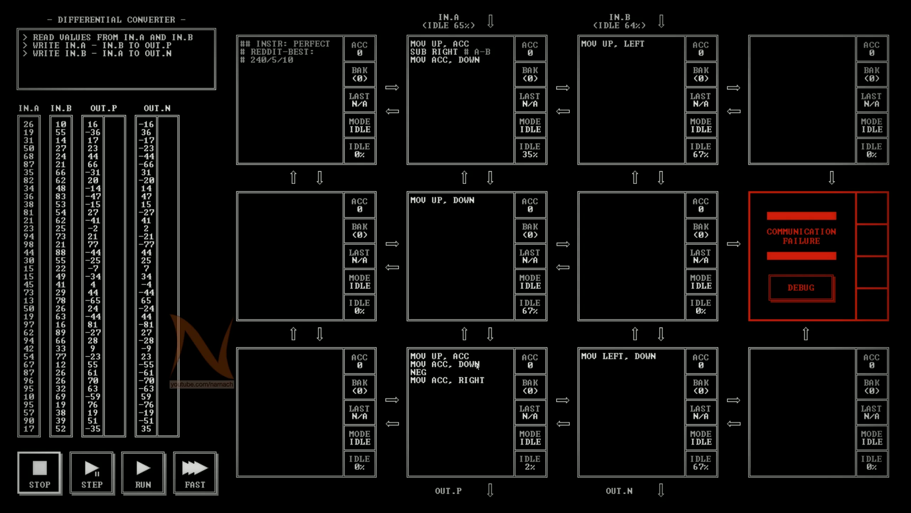
pyautogui.moveTo(479, 370)
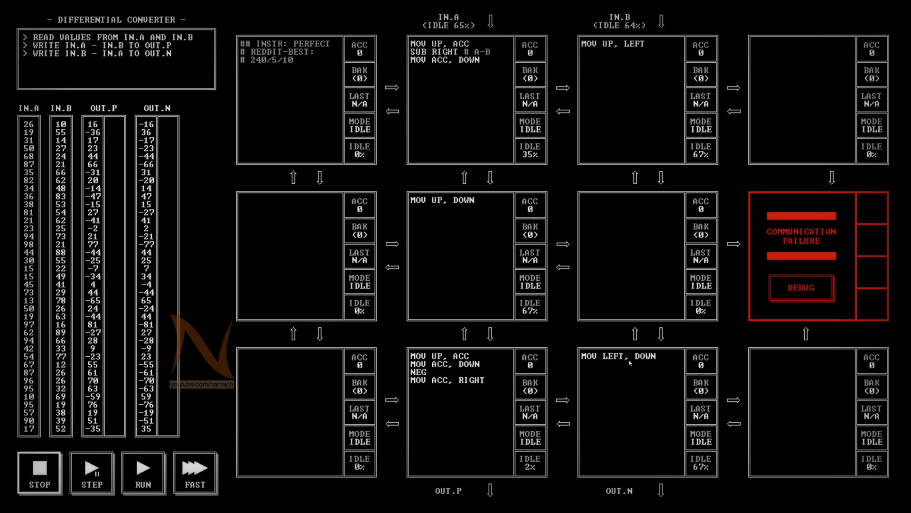
pyautogui.moveTo(550, 326)
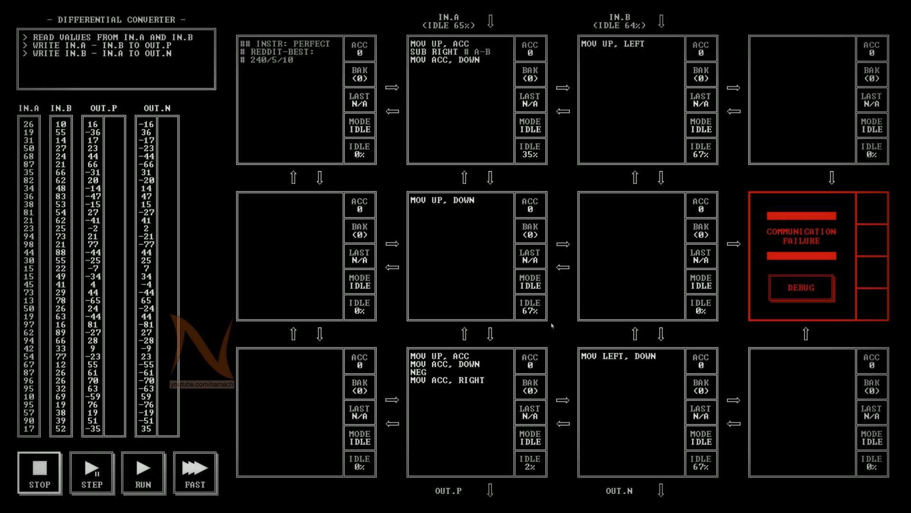
pyautogui.moveTo(433, 319)
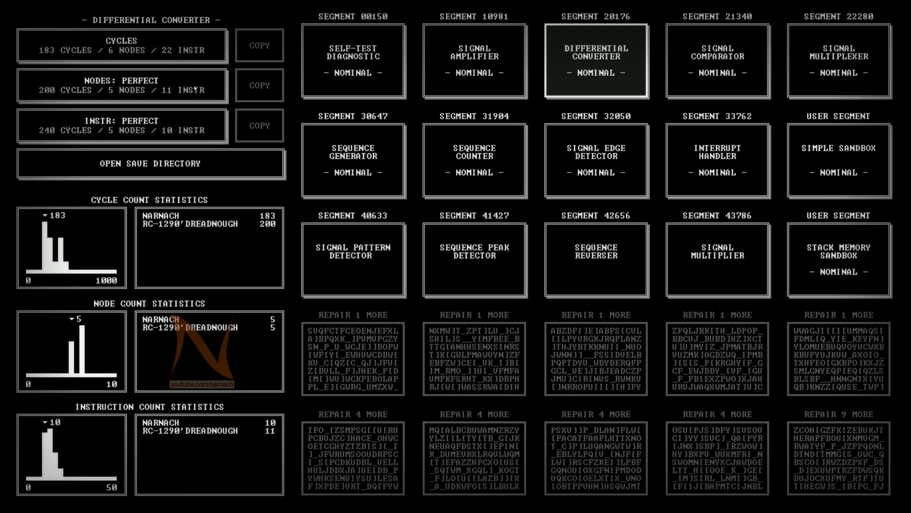
# Load the nodes-perfect 200-cycle solution and run it on FAST through the full test.
pyautogui.click(596, 61)
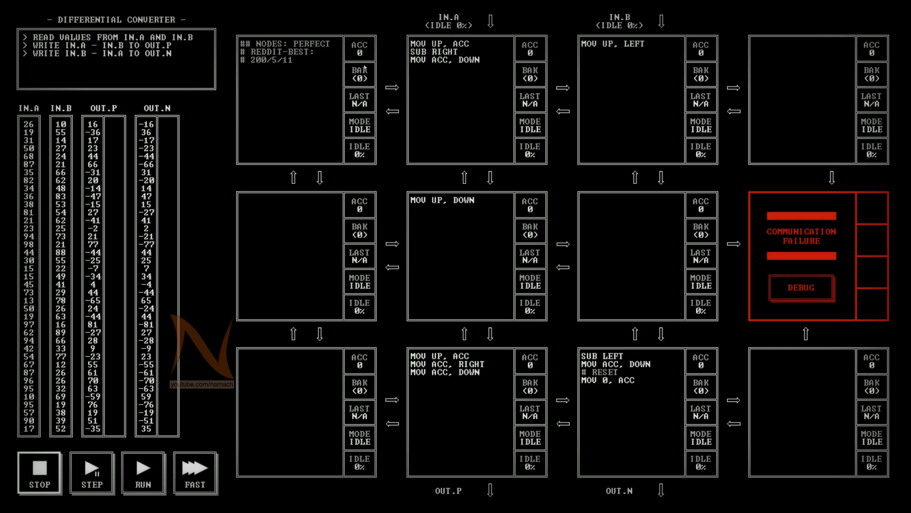
pyautogui.click(143, 473)
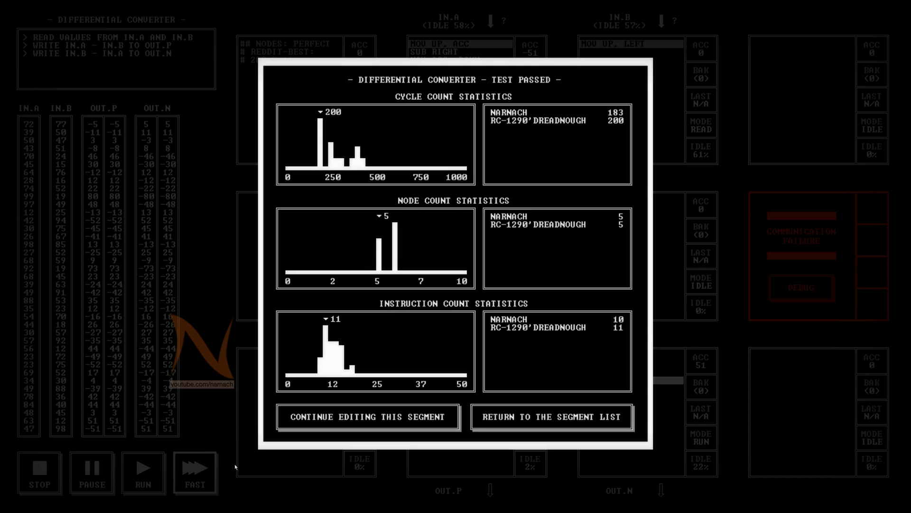
pyautogui.moveTo(400, 383)
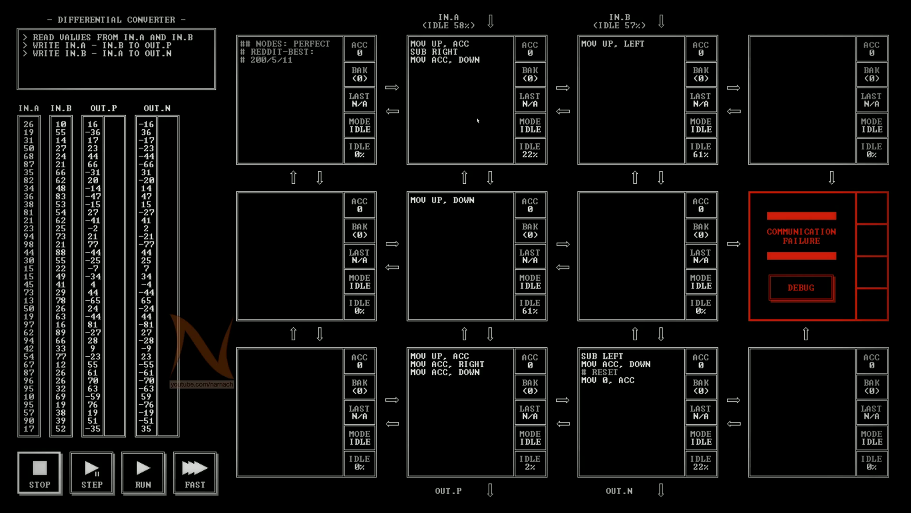
pyautogui.moveTo(488, 249)
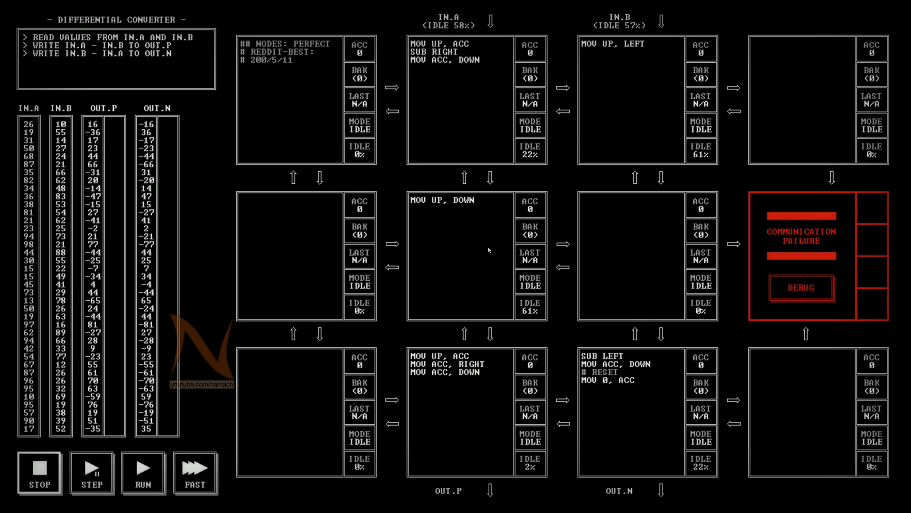
pyautogui.moveTo(459, 396)
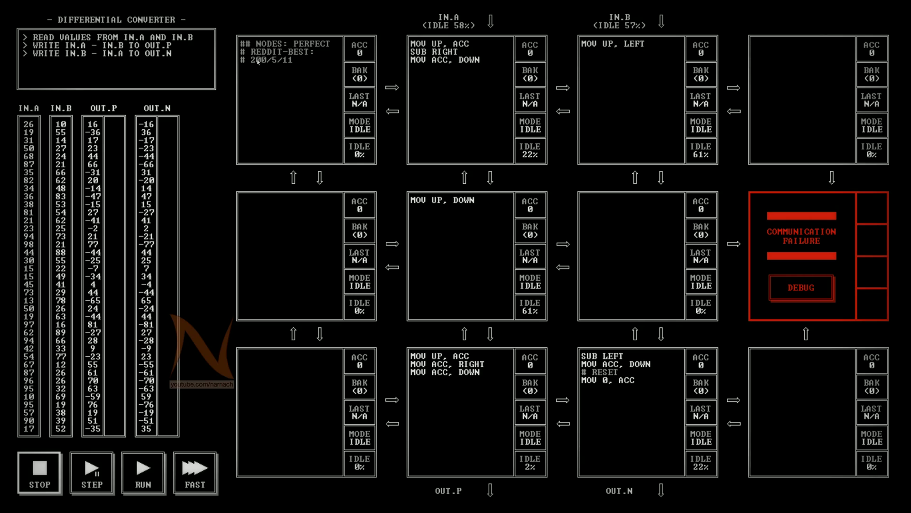
pyautogui.moveTo(294, 64)
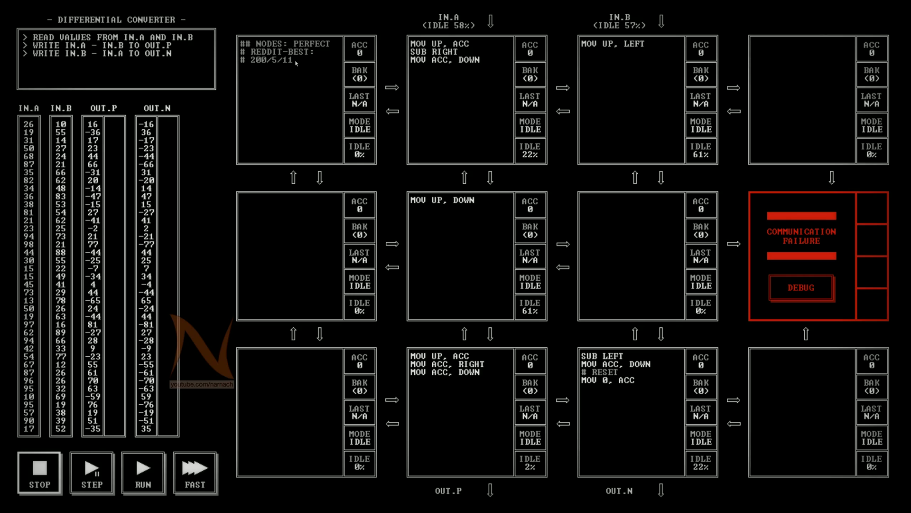
pyautogui.moveTo(308, 132)
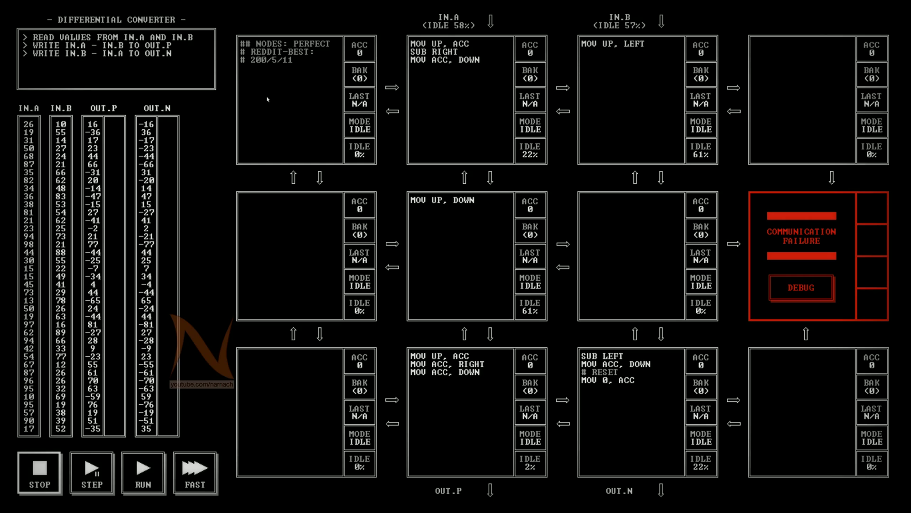
pyautogui.moveTo(273, 72)
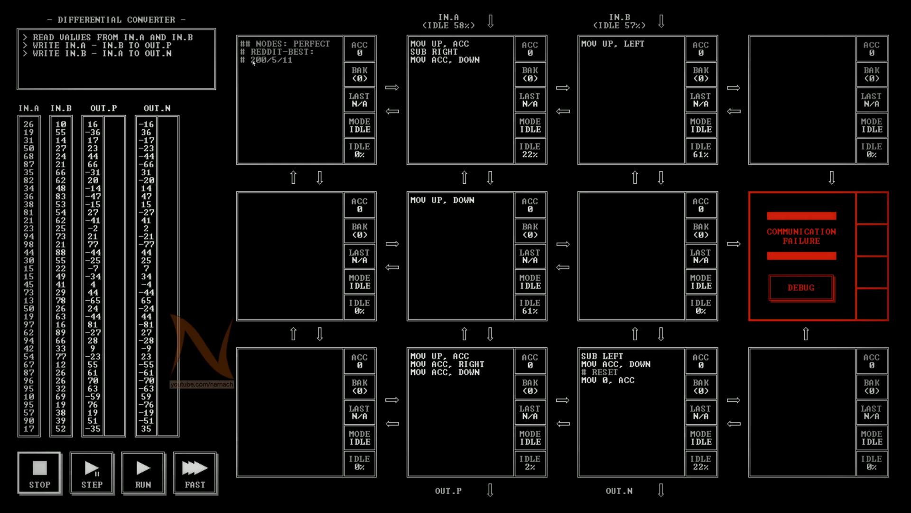
pyautogui.moveTo(266, 62)
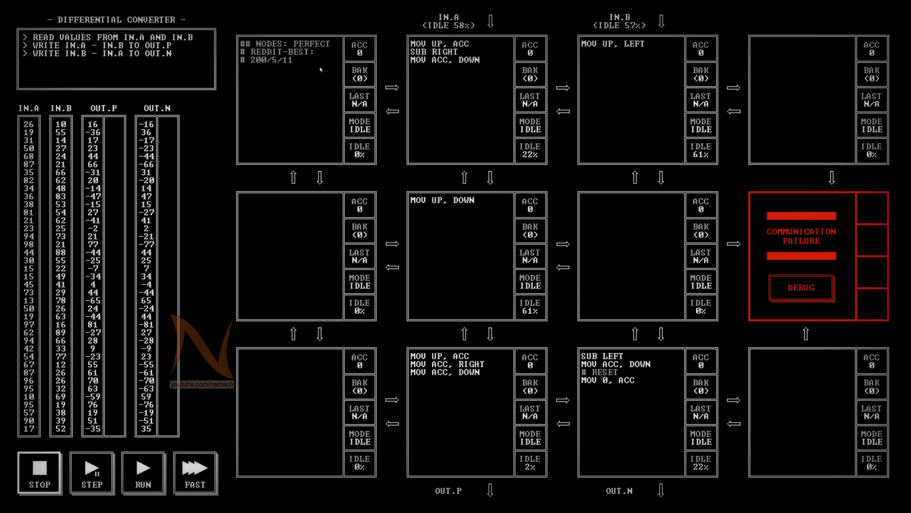
pyautogui.moveTo(542, 124)
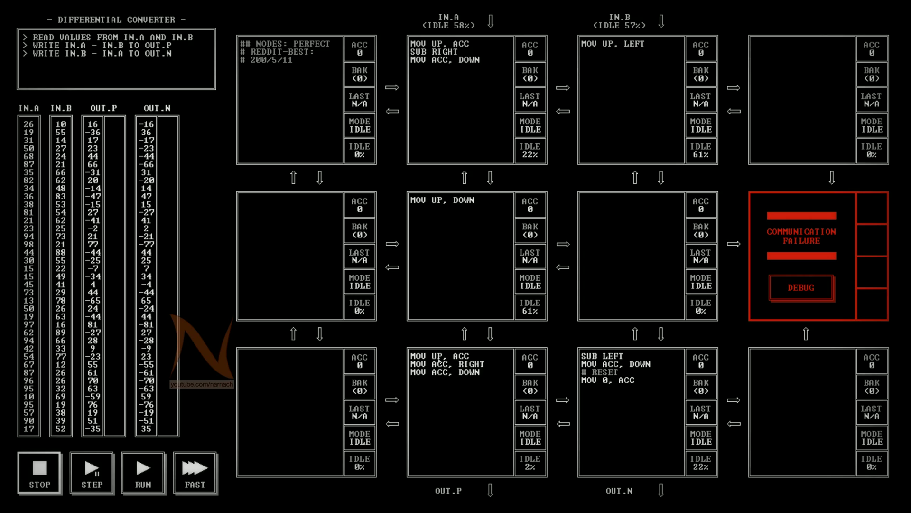
pyautogui.moveTo(450, 363)
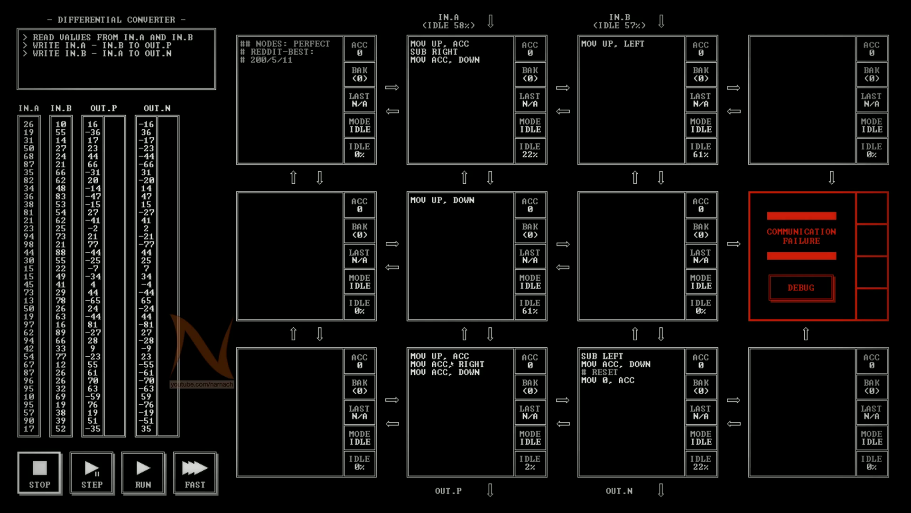
pyautogui.moveTo(450, 362)
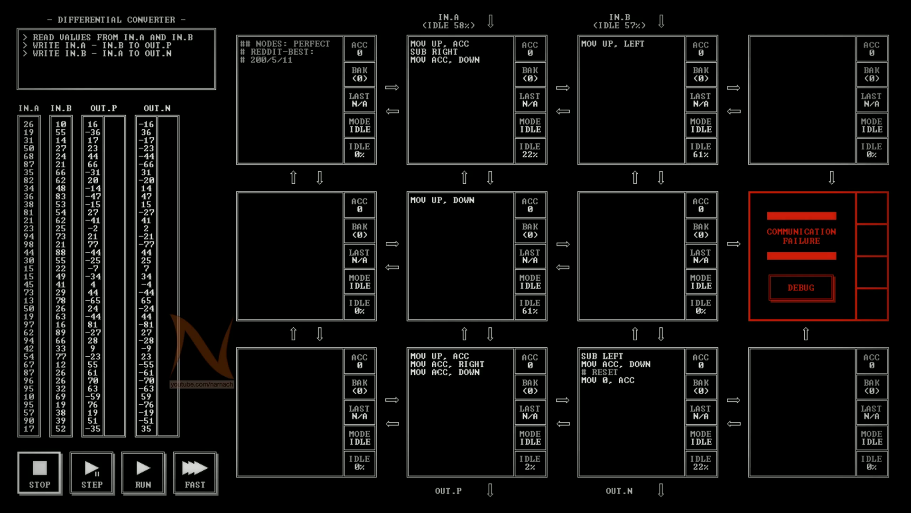
pyautogui.moveTo(449, 352)
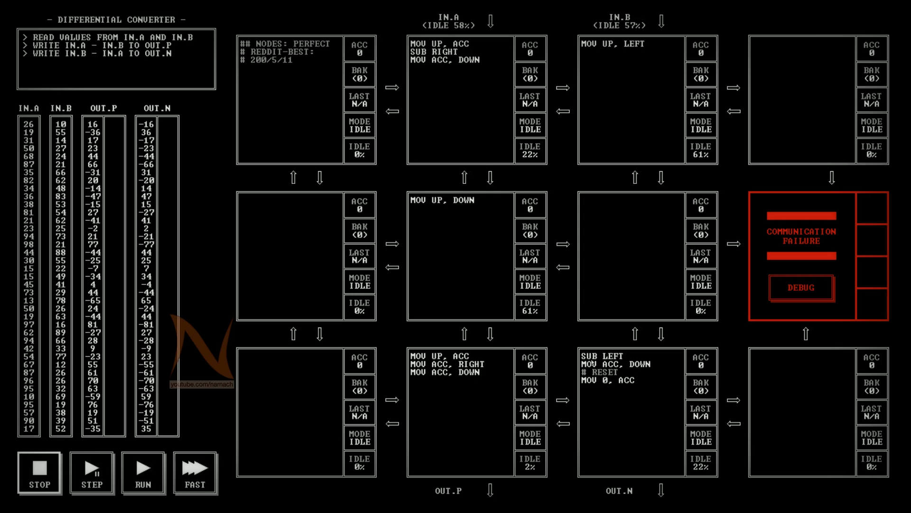
# Leave the editor and return to the Differential Converter's saved-solutions list.
pyautogui.click(195, 471)
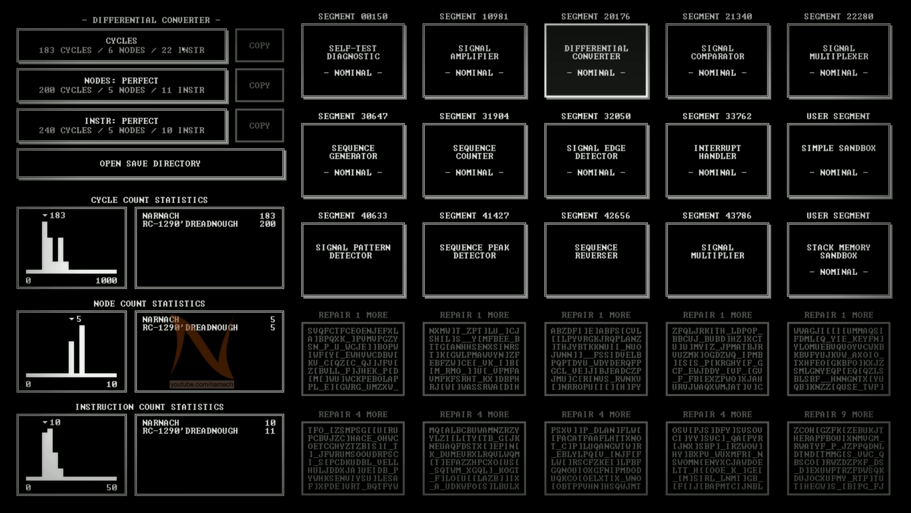
# Load the 183-cycle, 6-node, 22-instruction solution into the editor.
pyautogui.click(596, 61)
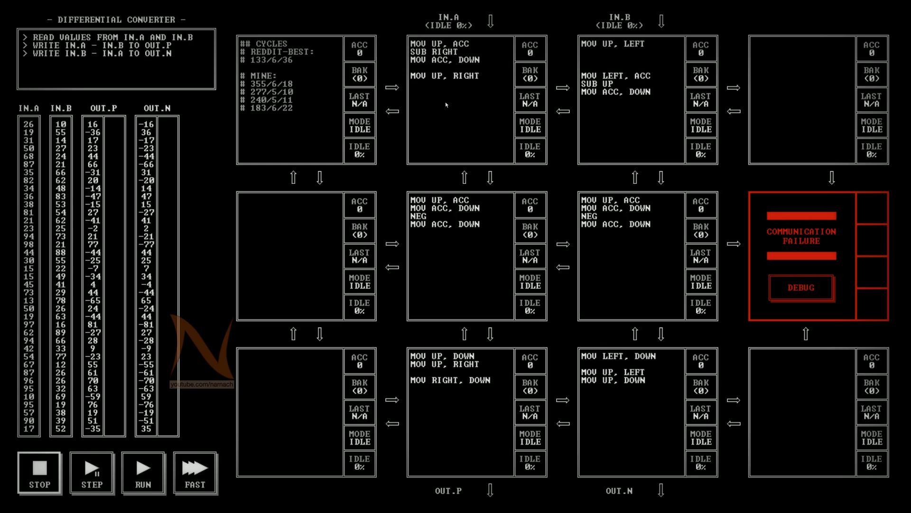
pyautogui.moveTo(506, 126)
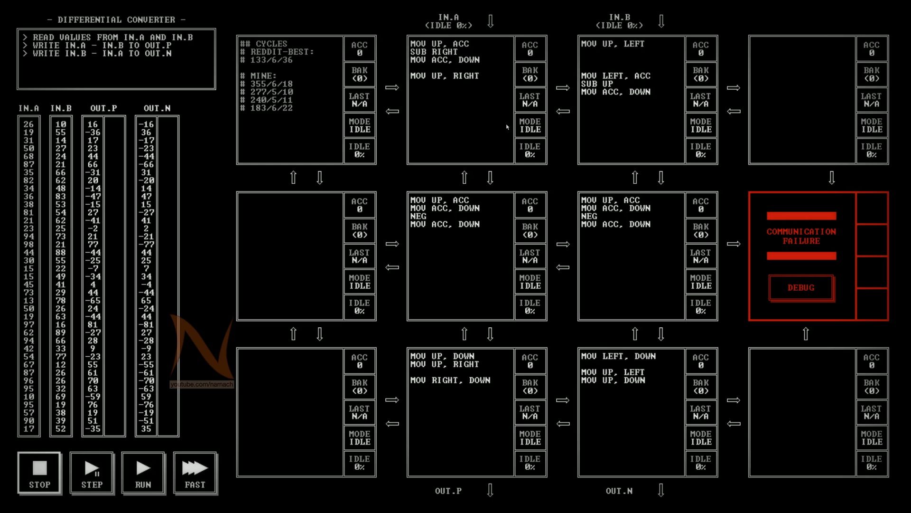
pyautogui.moveTo(255, 65)
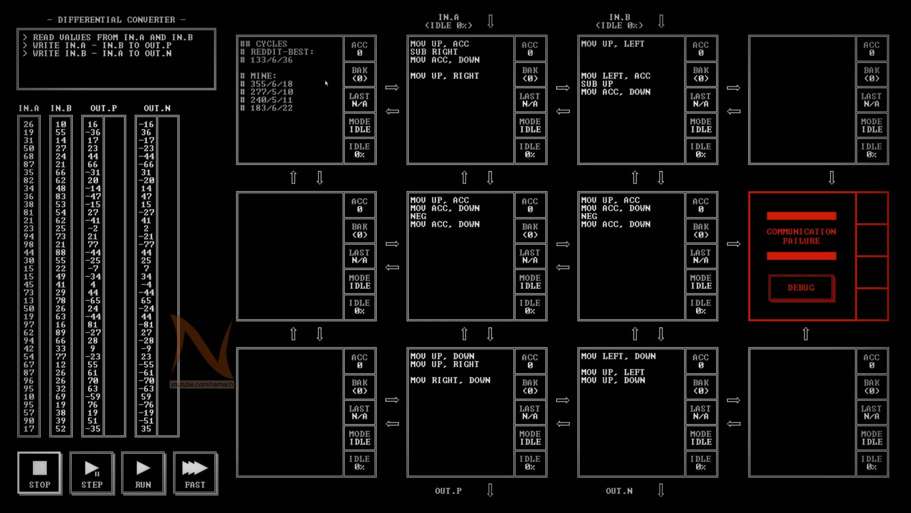
pyautogui.moveTo(312, 70)
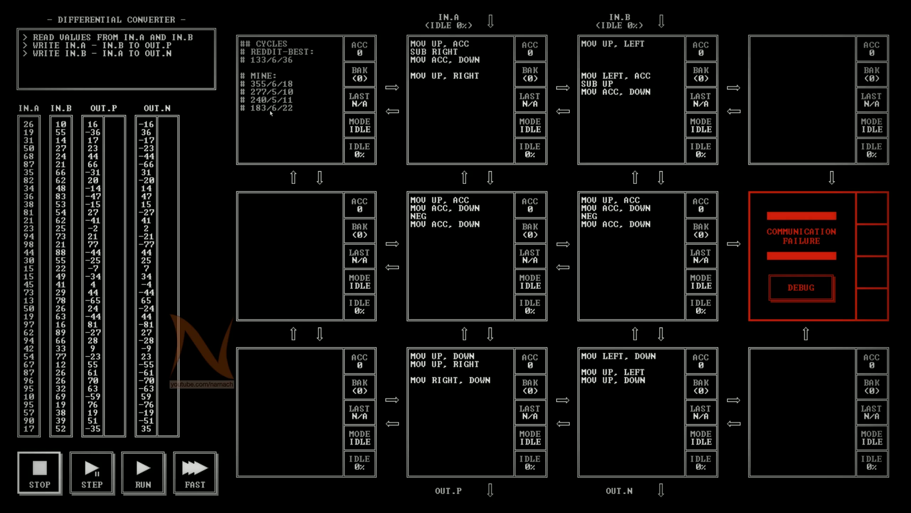
pyautogui.moveTo(268, 113)
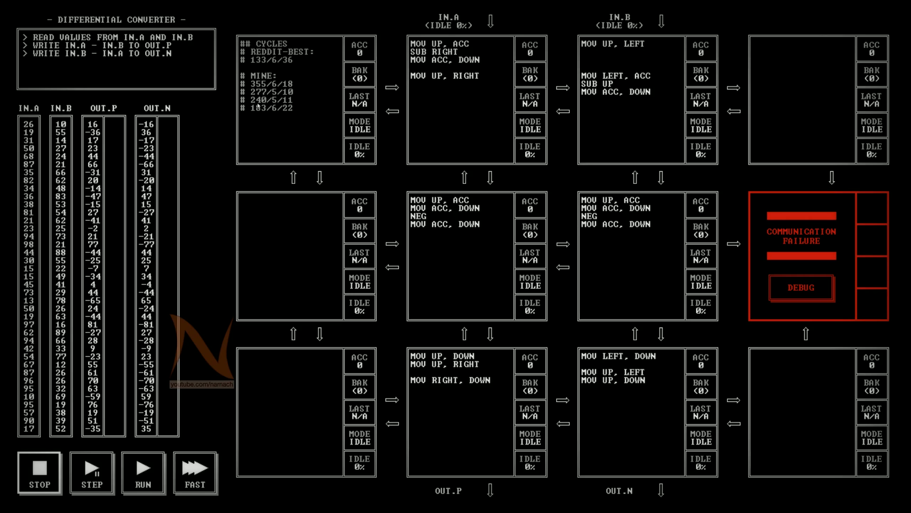
pyautogui.moveTo(619, 67)
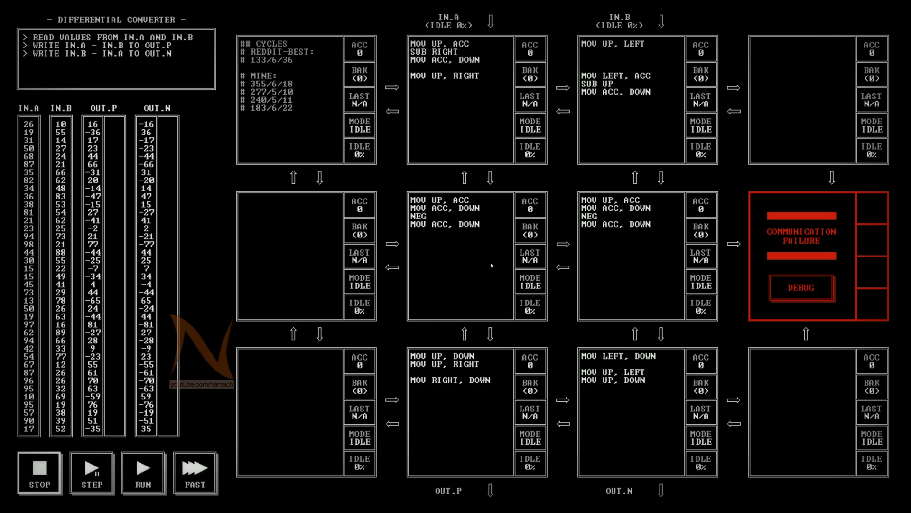
pyautogui.moveTo(536, 148)
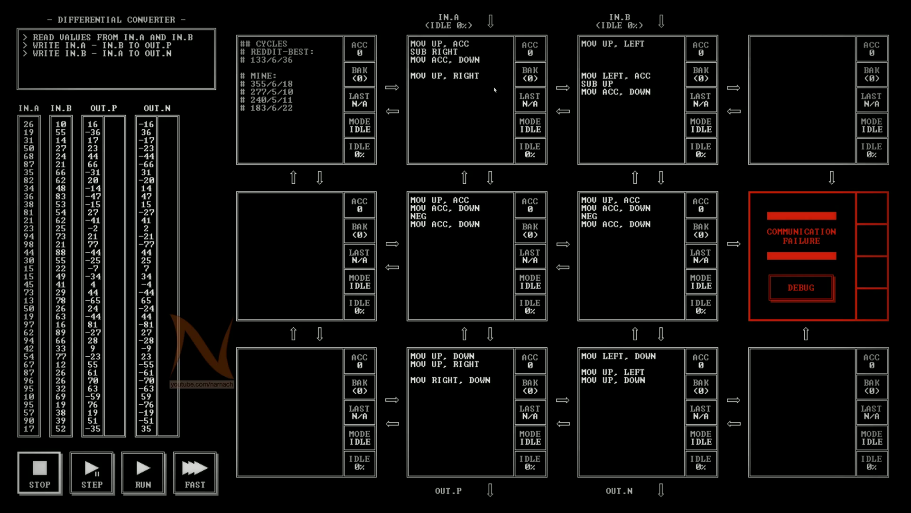
pyautogui.moveTo(493, 90)
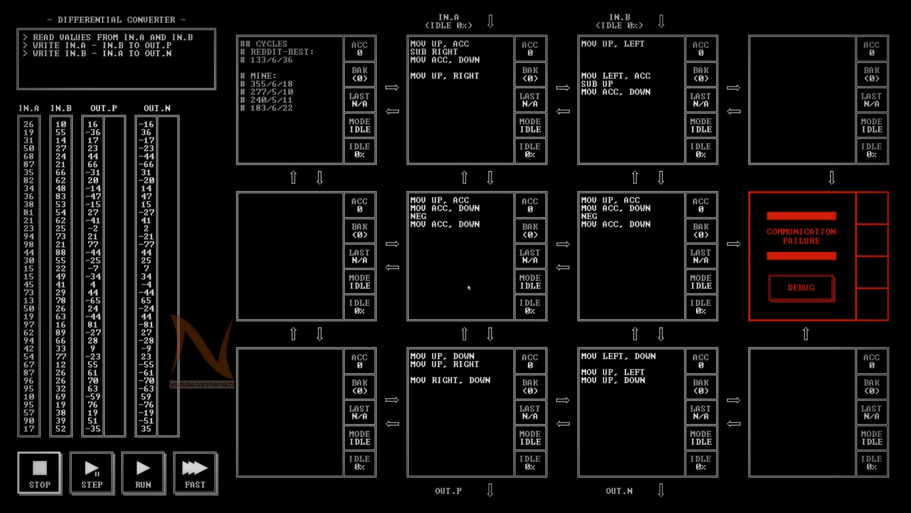
pyautogui.moveTo(463, 307)
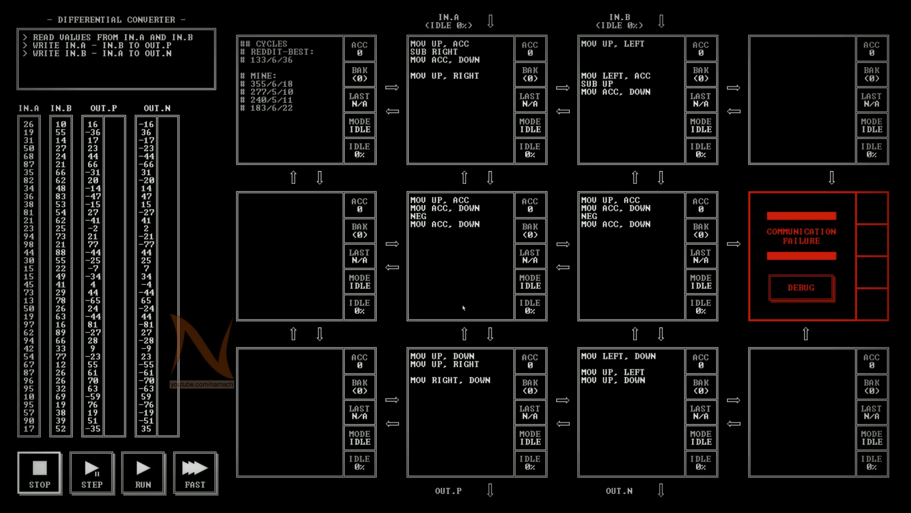
pyautogui.moveTo(480, 43)
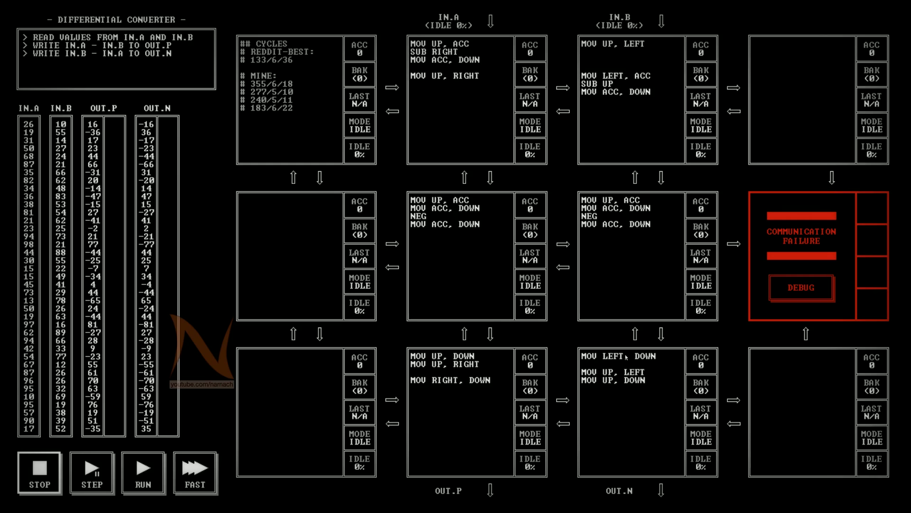
pyautogui.moveTo(495, 215)
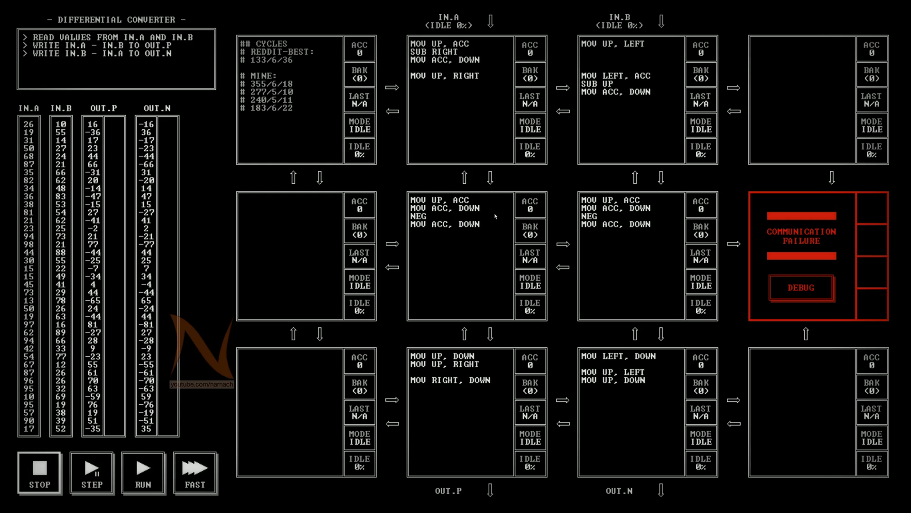
pyautogui.moveTo(588, 429)
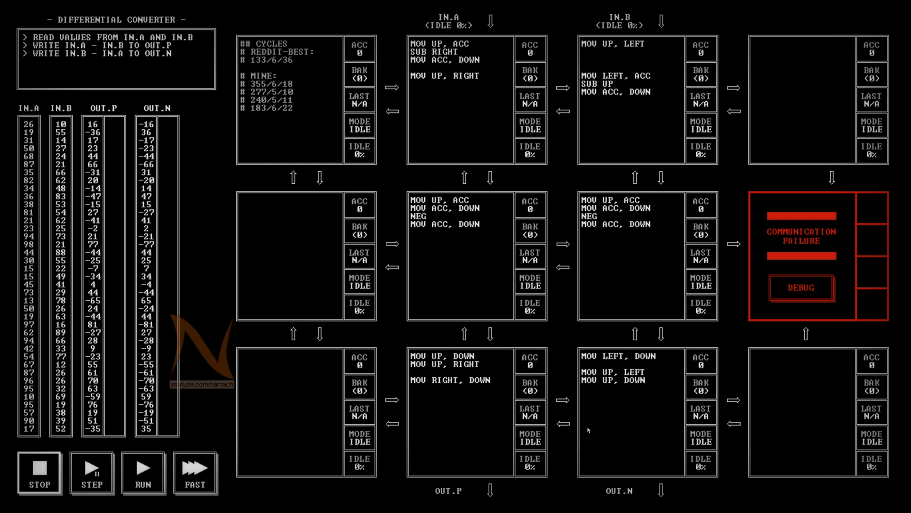
pyautogui.moveTo(463, 410)
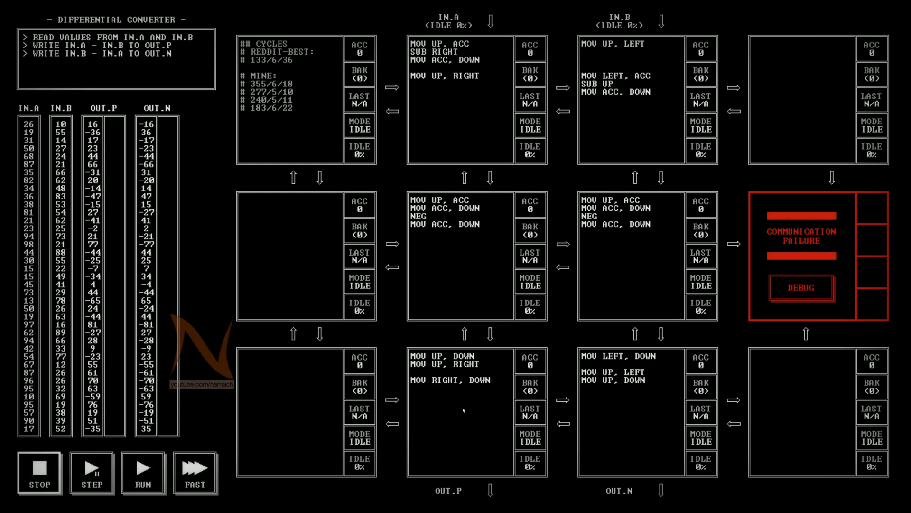
pyautogui.moveTo(463, 388)
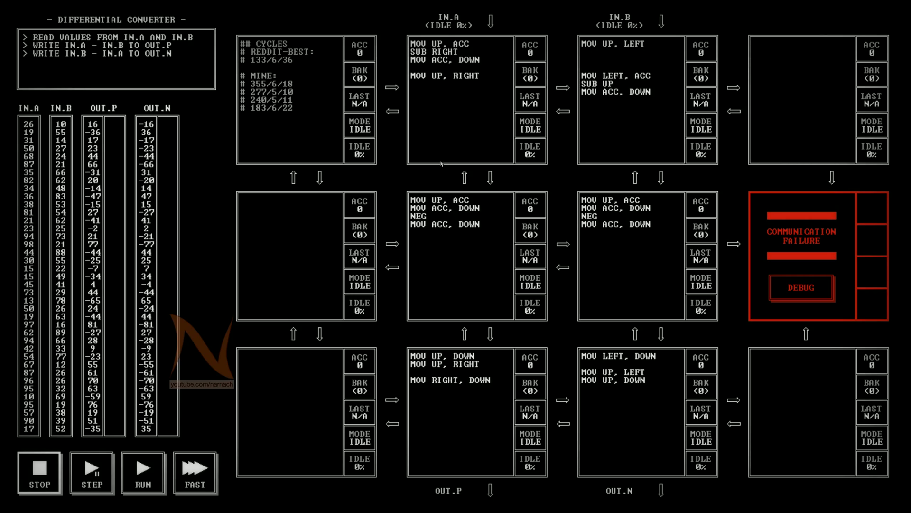
pyautogui.moveTo(469, 151)
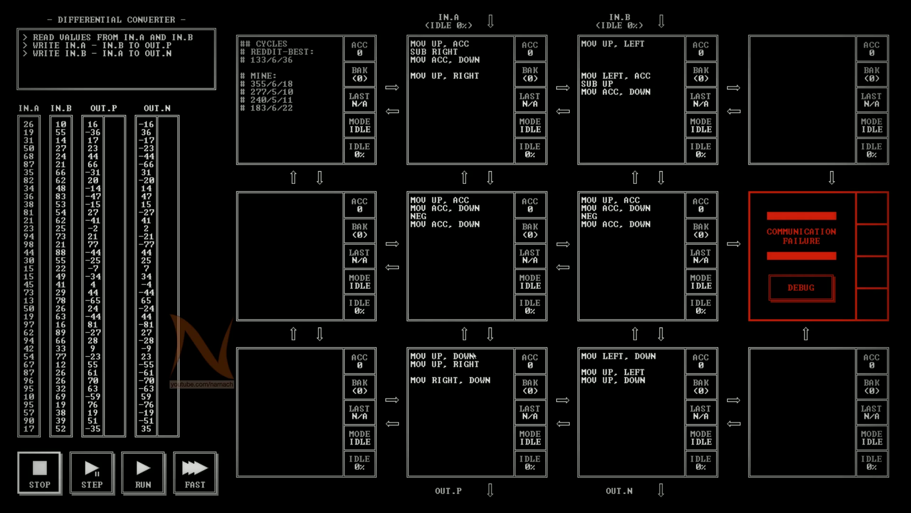
pyautogui.moveTo(636, 366)
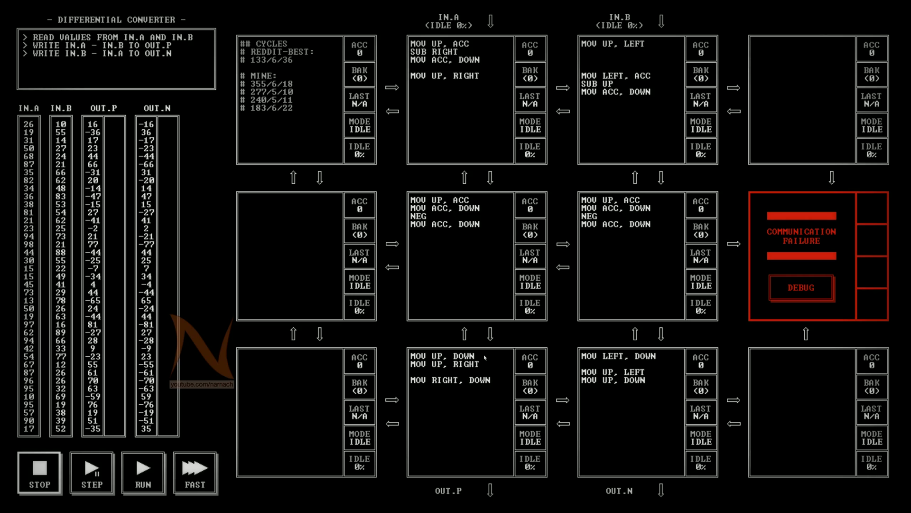
pyautogui.moveTo(470, 405)
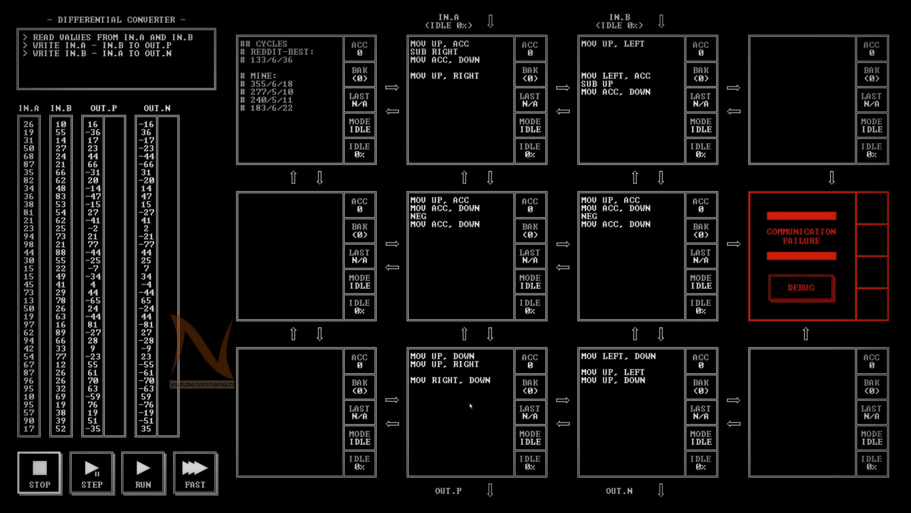
pyautogui.moveTo(558, 131)
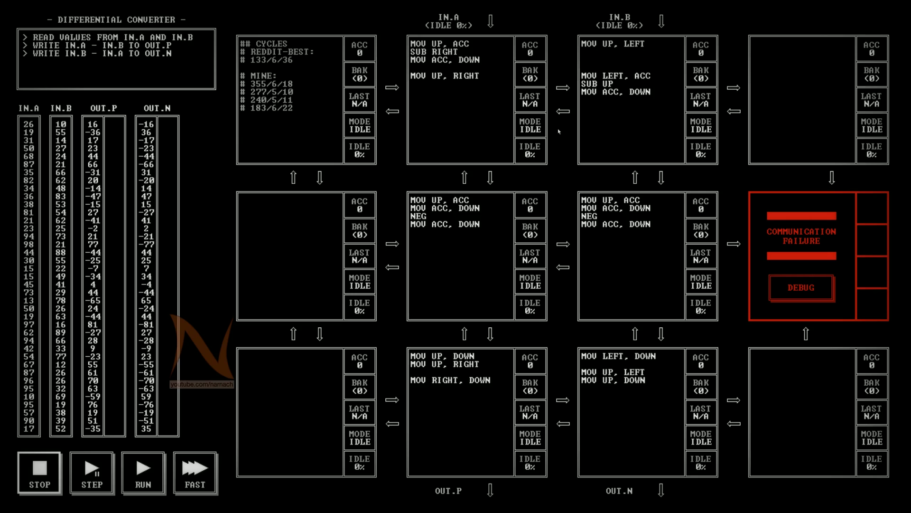
pyautogui.moveTo(468, 208)
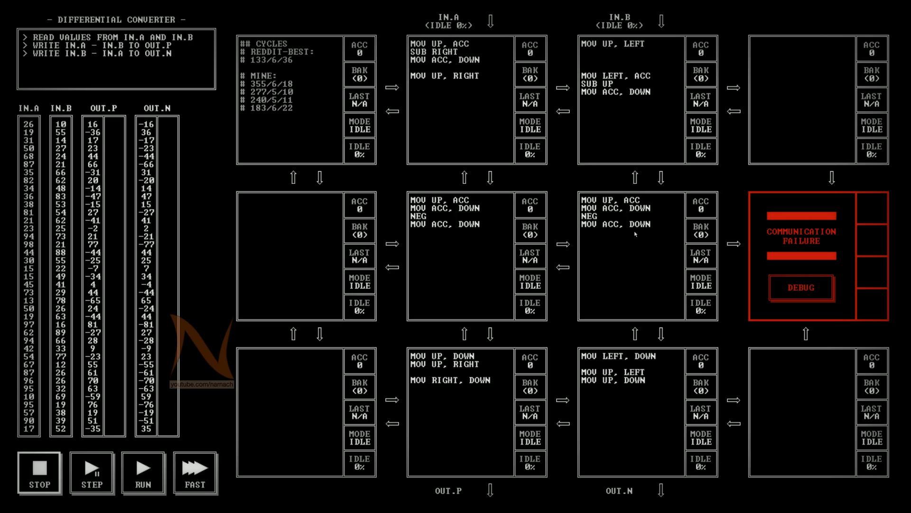
pyautogui.moveTo(647, 240)
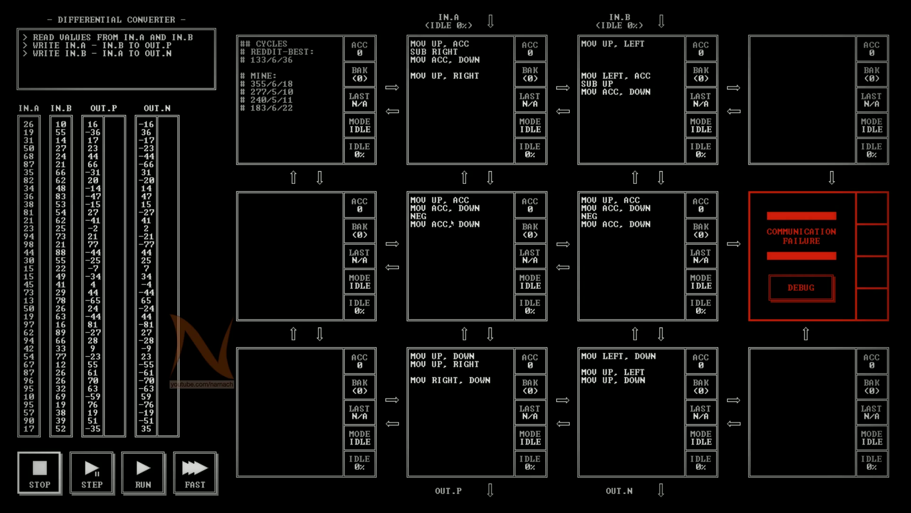
pyautogui.moveTo(458, 229)
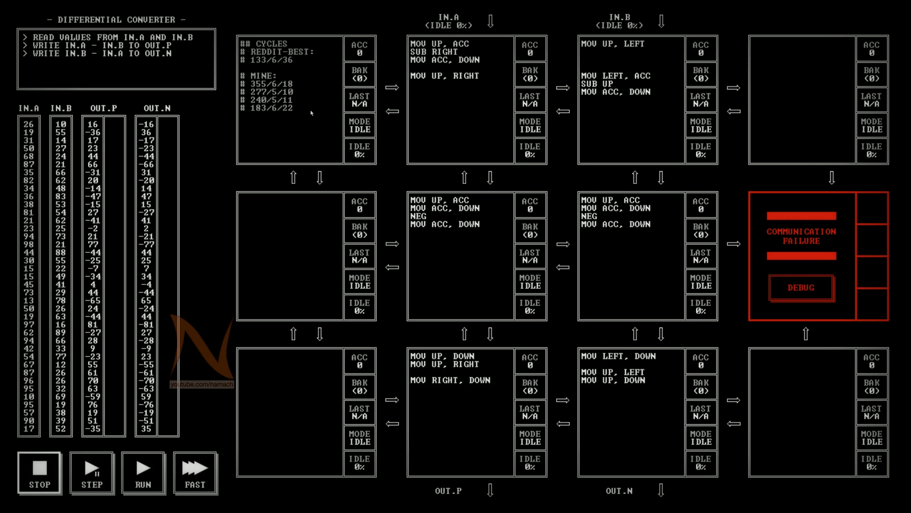
pyautogui.moveTo(433, 46)
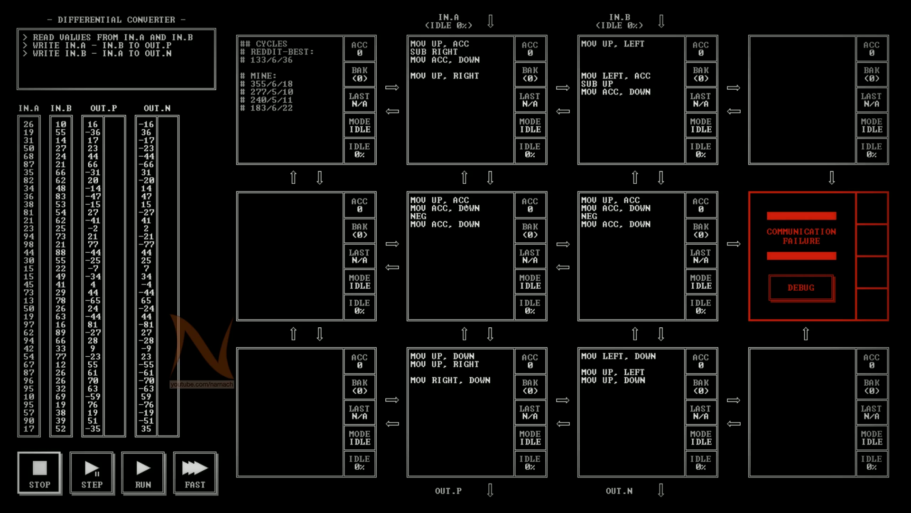
pyautogui.moveTo(442, 240)
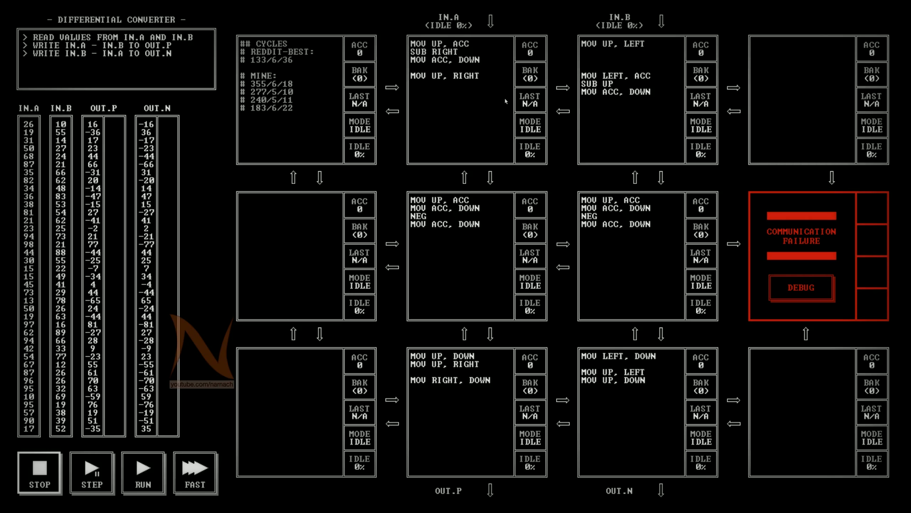
pyautogui.moveTo(627, 76)
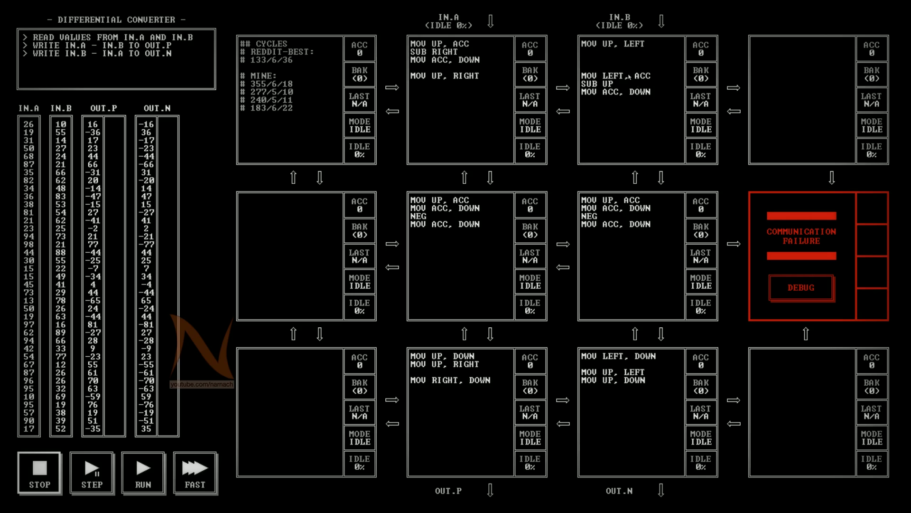
pyautogui.moveTo(605, 88)
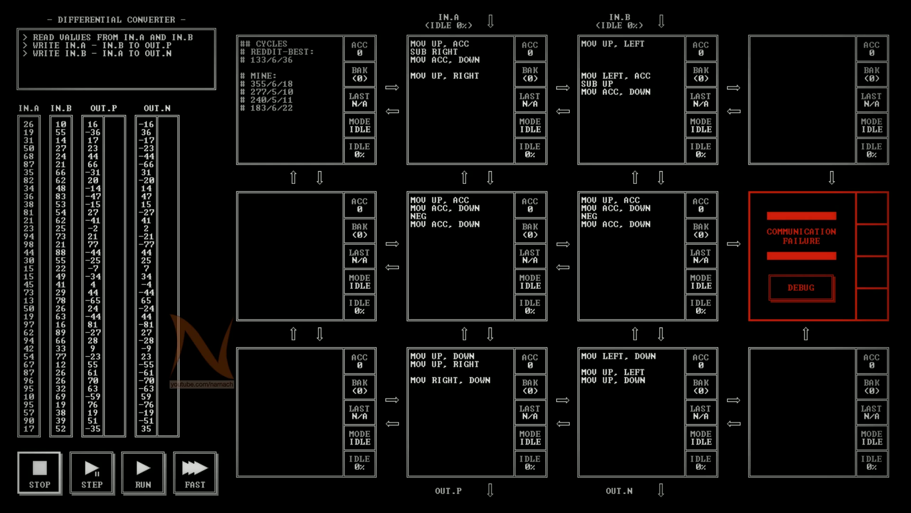
pyautogui.moveTo(457, 83)
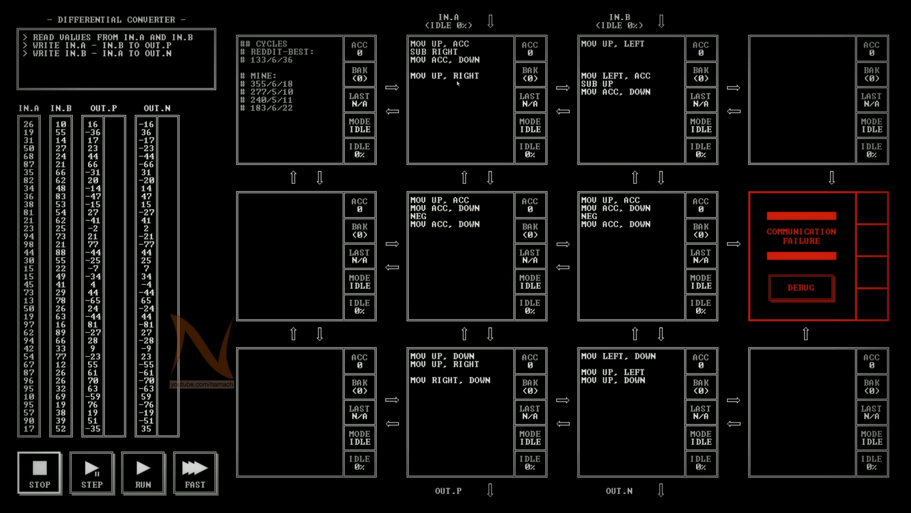
pyautogui.moveTo(646, 228)
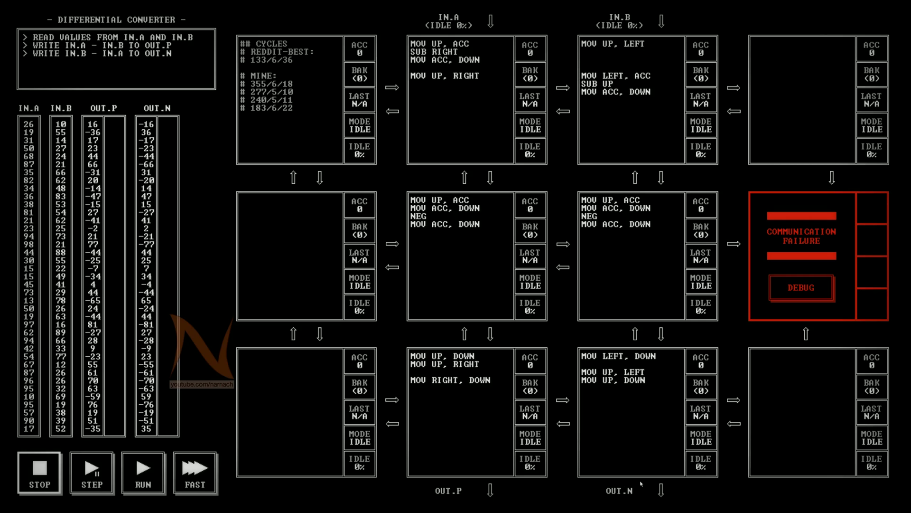
pyautogui.moveTo(457, 262)
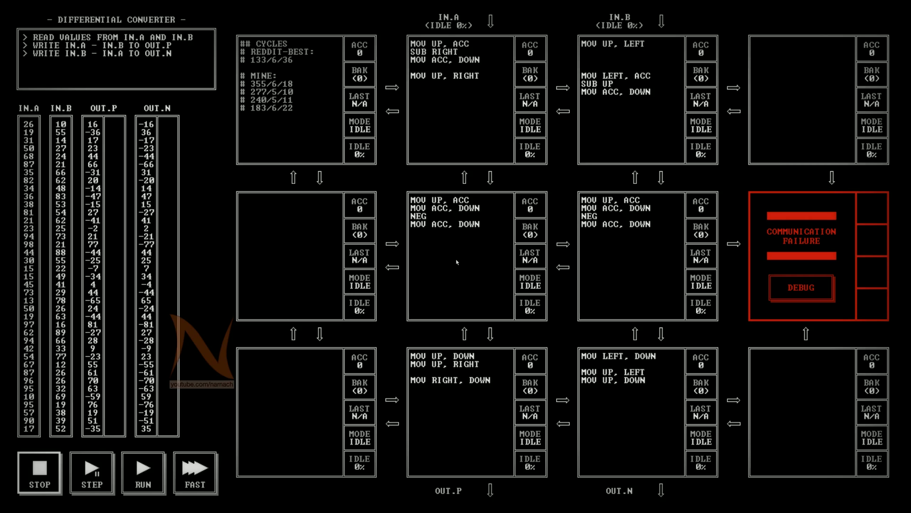
pyautogui.moveTo(439, 359)
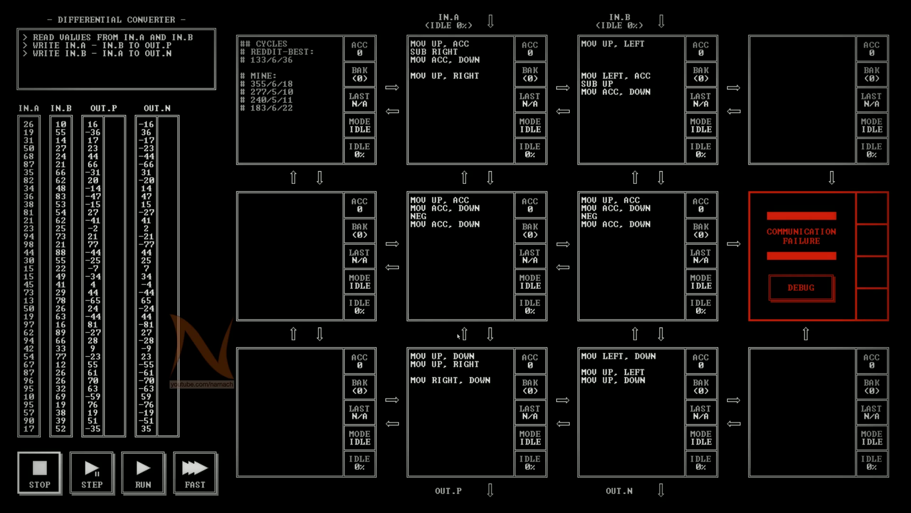
pyautogui.moveTo(458, 336)
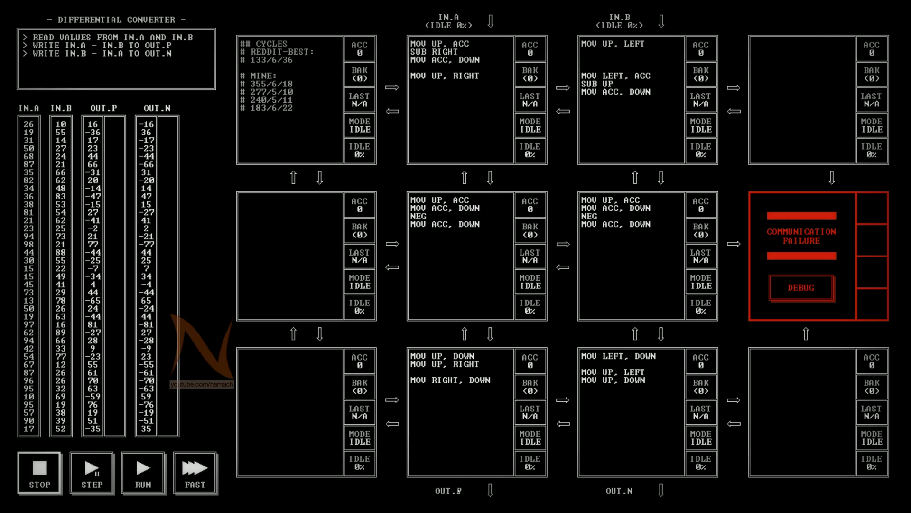
pyautogui.moveTo(510, 410)
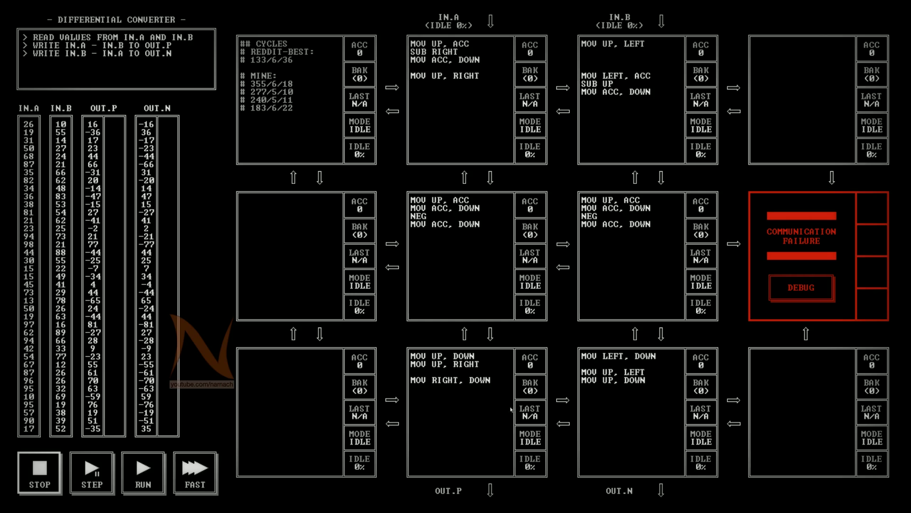
pyautogui.moveTo(612, 359)
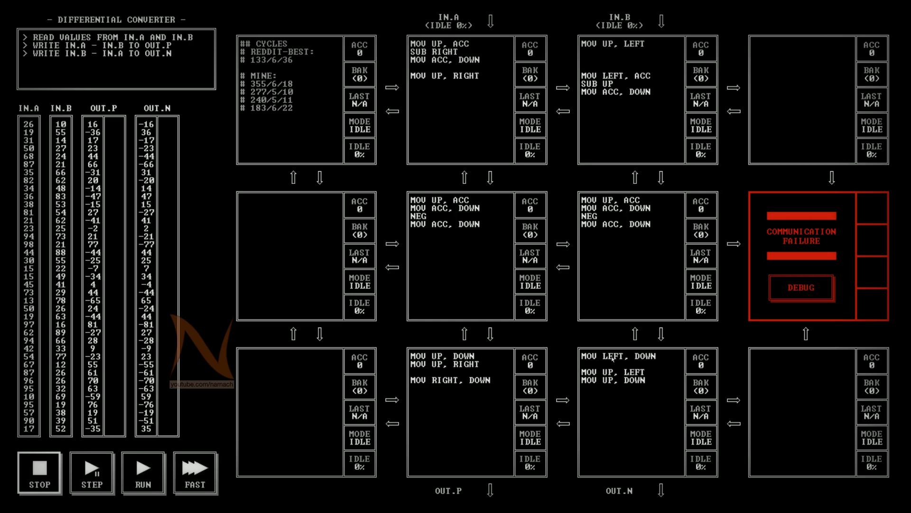
pyautogui.moveTo(639, 388)
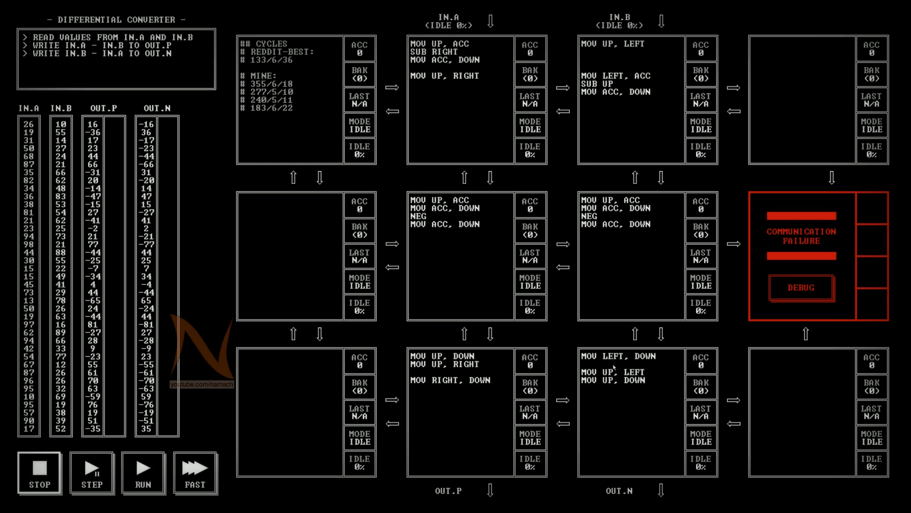
pyautogui.moveTo(609, 131)
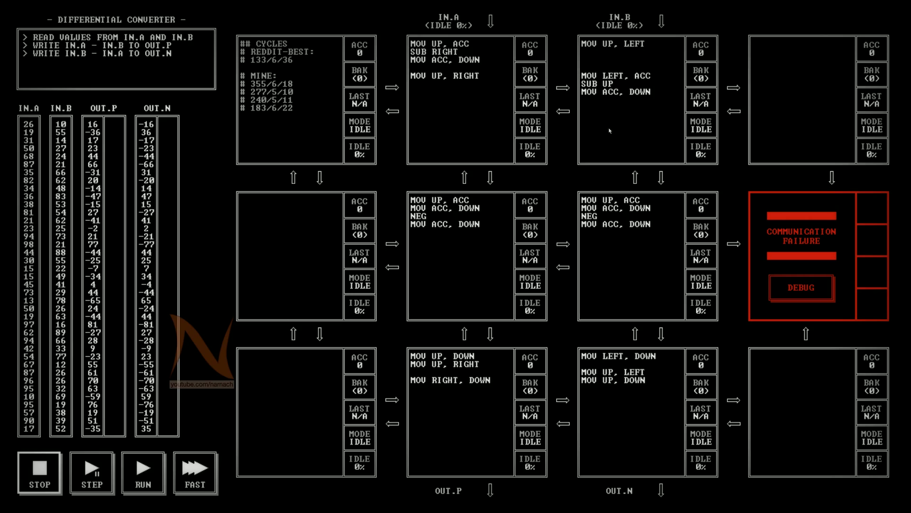
pyautogui.moveTo(623, 105)
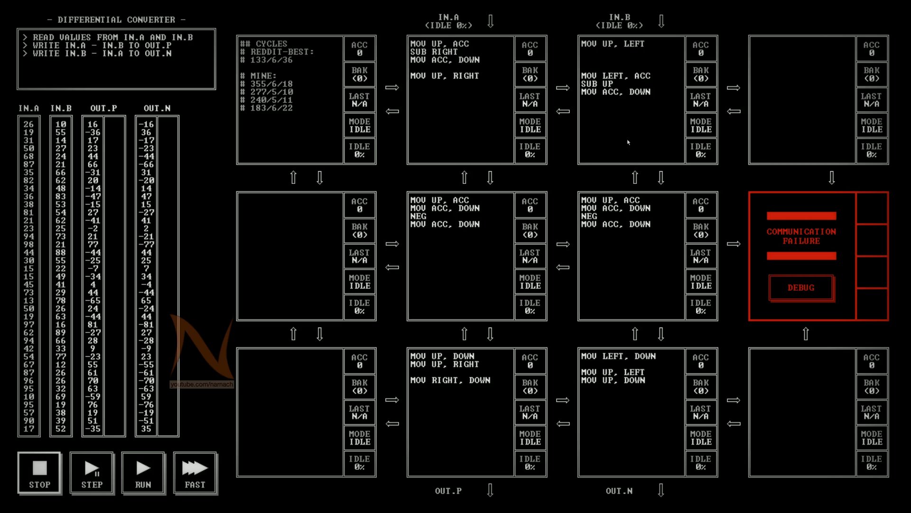
pyautogui.moveTo(685, 212)
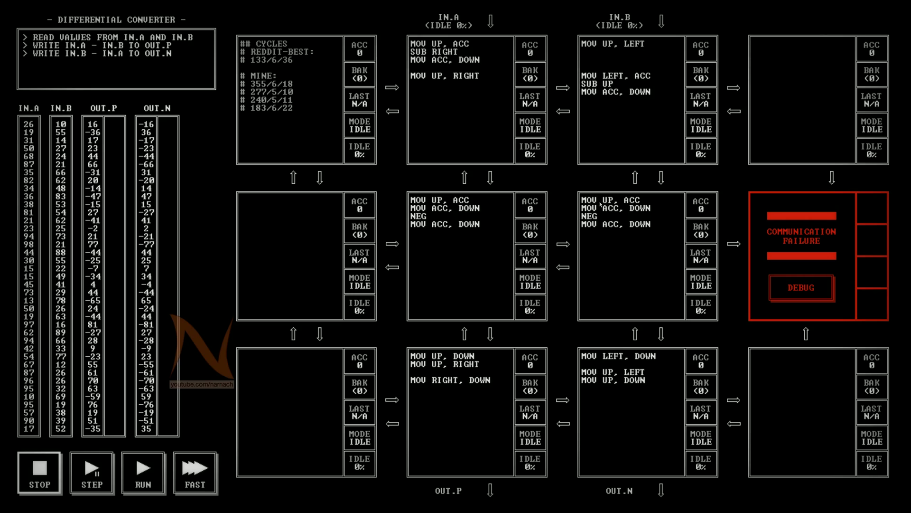
pyautogui.moveTo(646, 361)
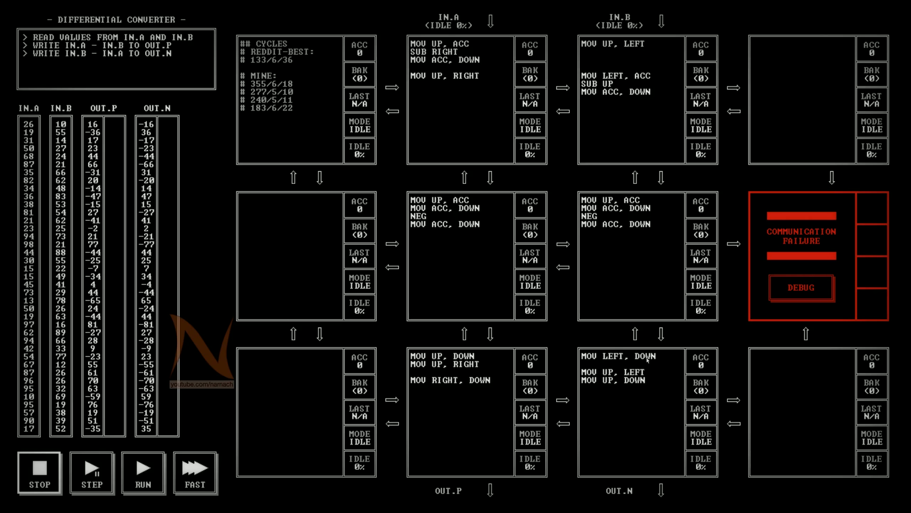
pyautogui.moveTo(646, 360)
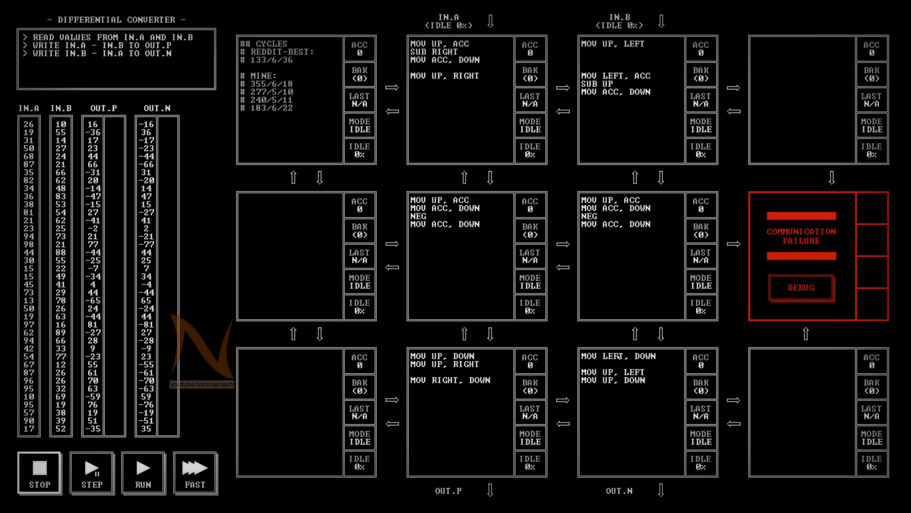
pyautogui.moveTo(460, 478)
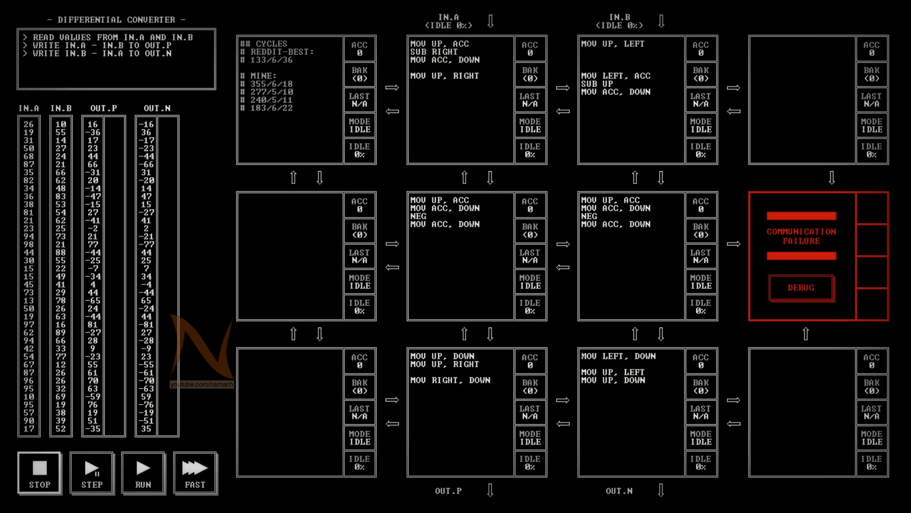
pyautogui.moveTo(439, 384)
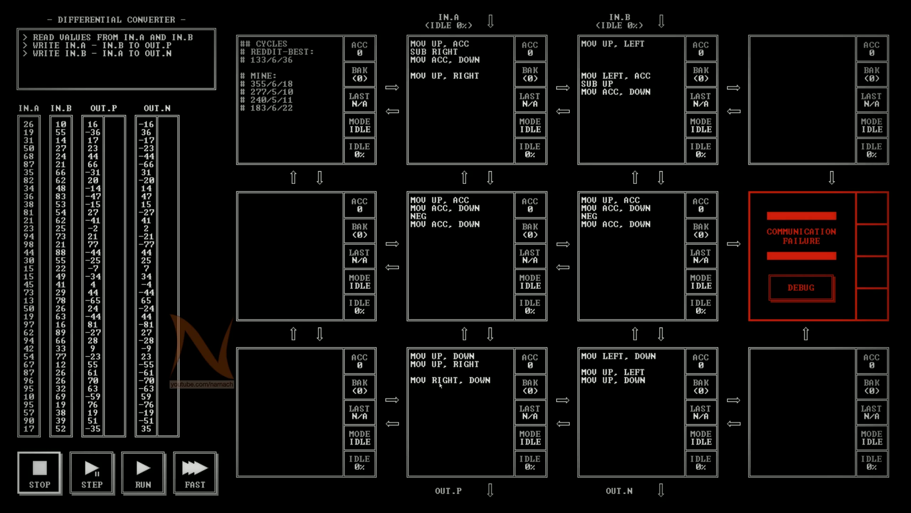
pyautogui.moveTo(538, 366)
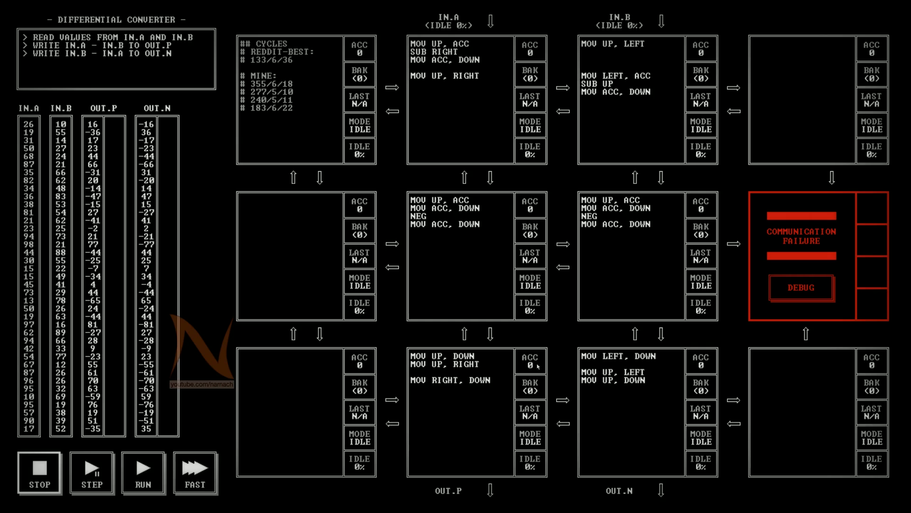
pyautogui.moveTo(581, 361)
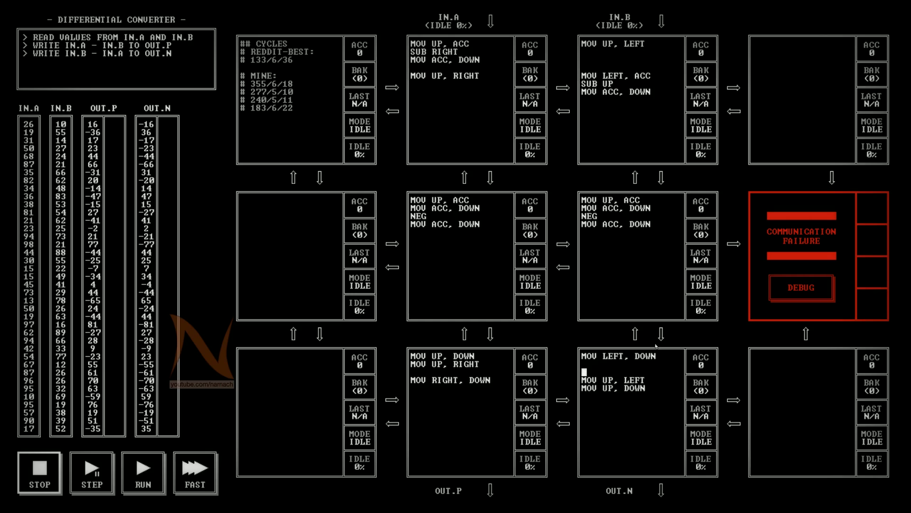
pyautogui.moveTo(587, 189)
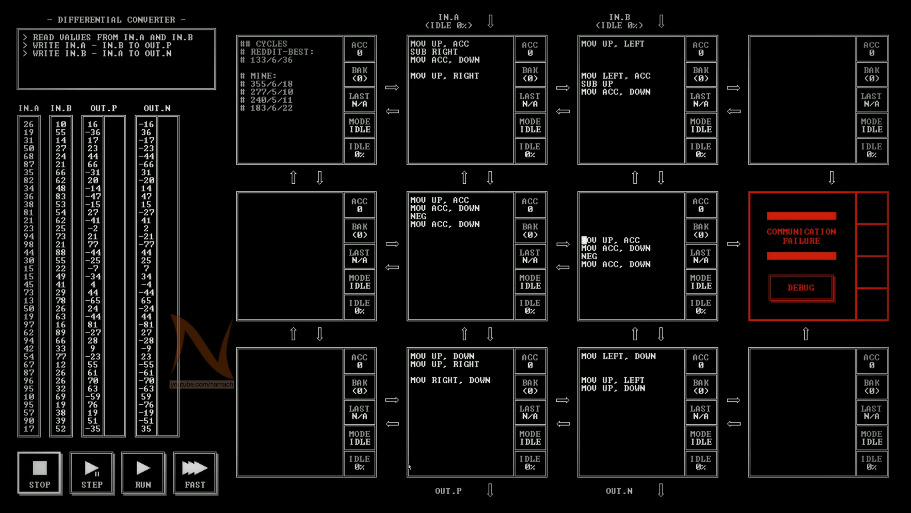
pyautogui.moveTo(481, 200)
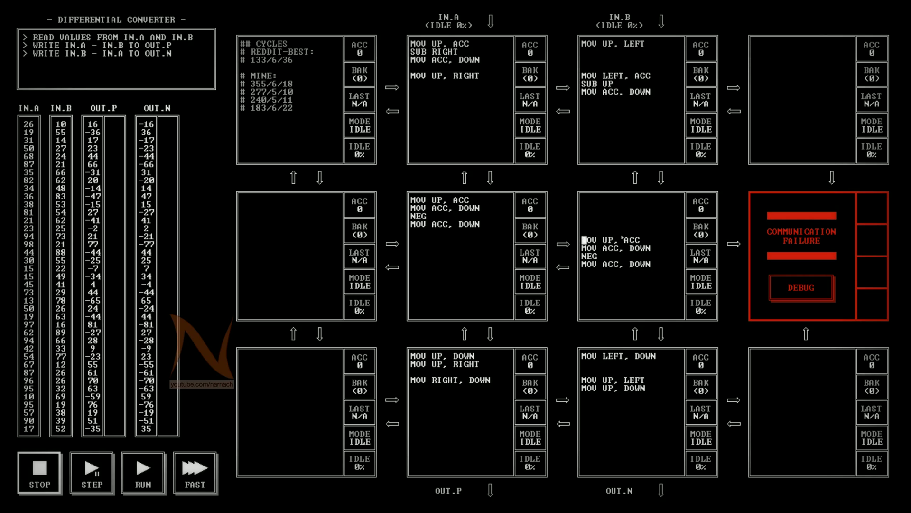
pyautogui.moveTo(599, 248)
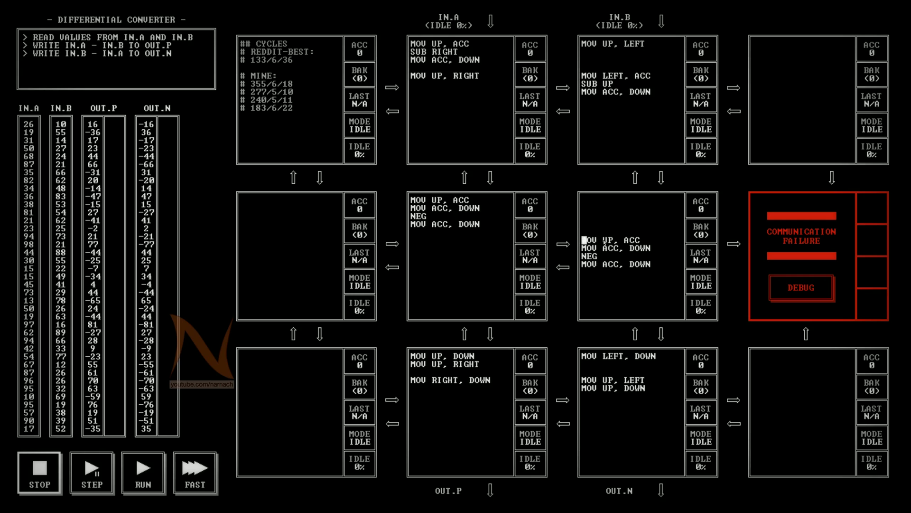
# Run on FAST to TEST PASSED at 183 cycles, then continue editing the segment.
pyautogui.click(143, 473)
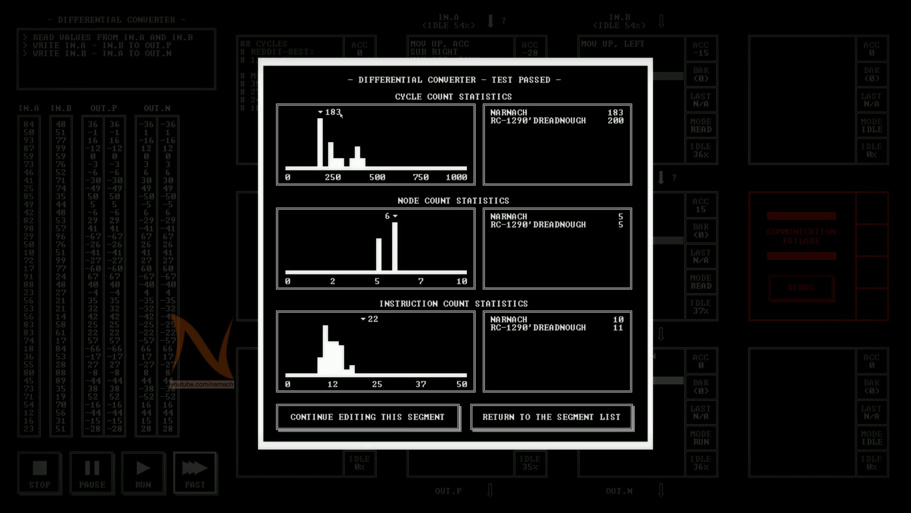
pyautogui.moveTo(371, 326)
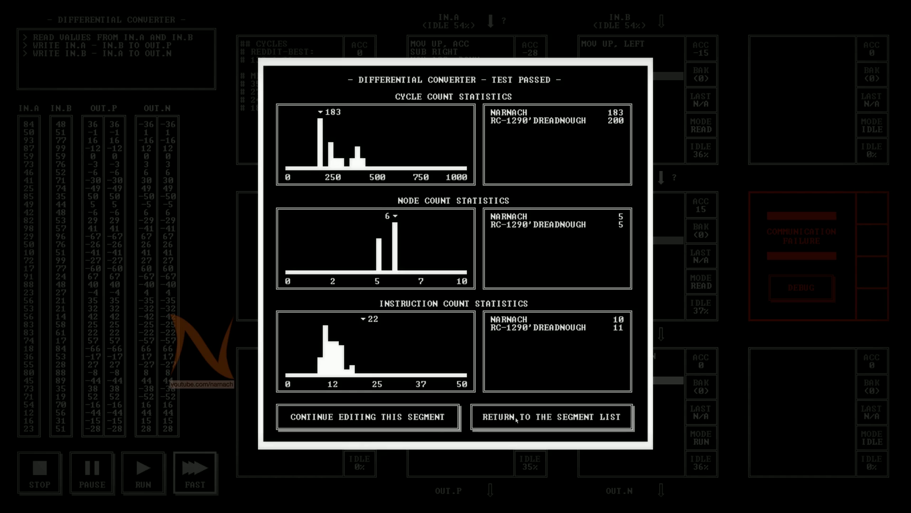
pyautogui.click(550, 417)
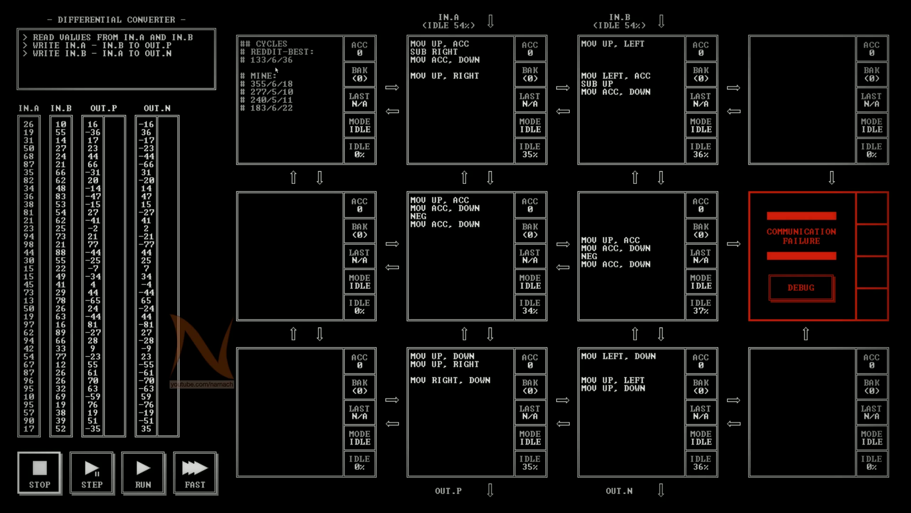
pyautogui.moveTo(276, 70)
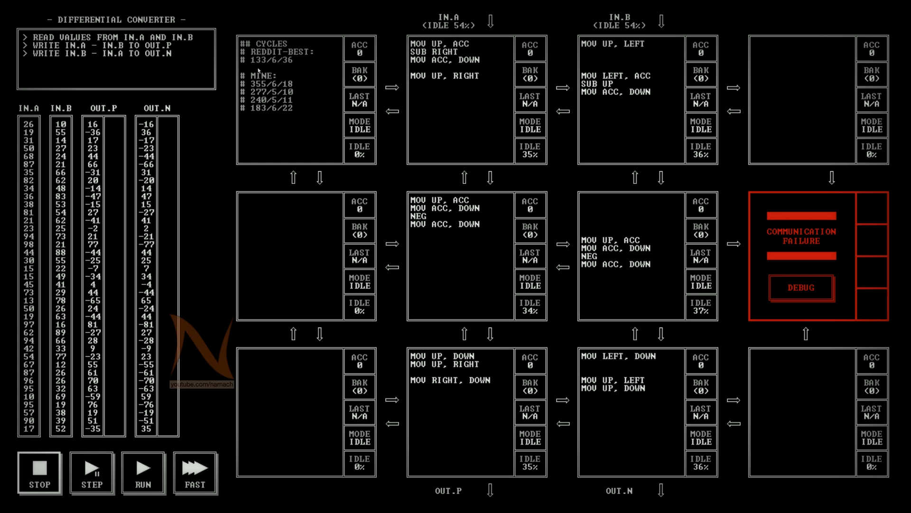
pyautogui.moveTo(257, 65)
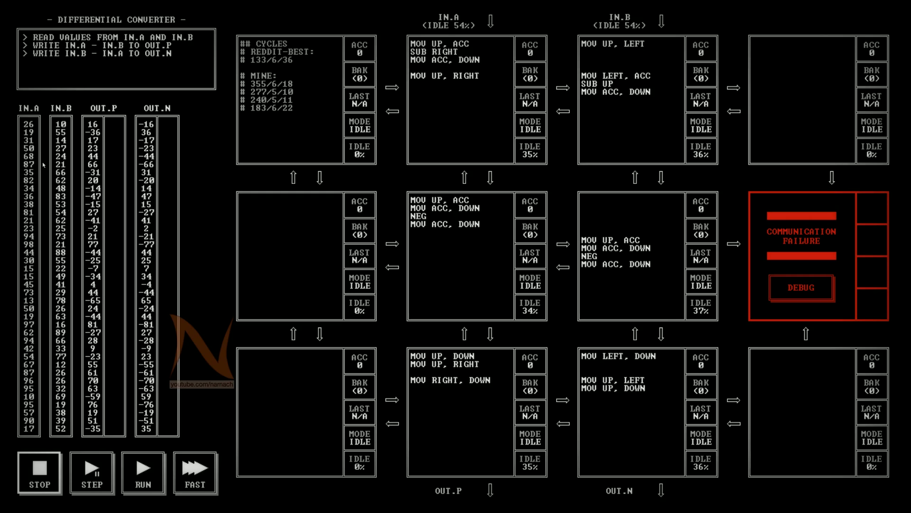
pyautogui.moveTo(213, 274)
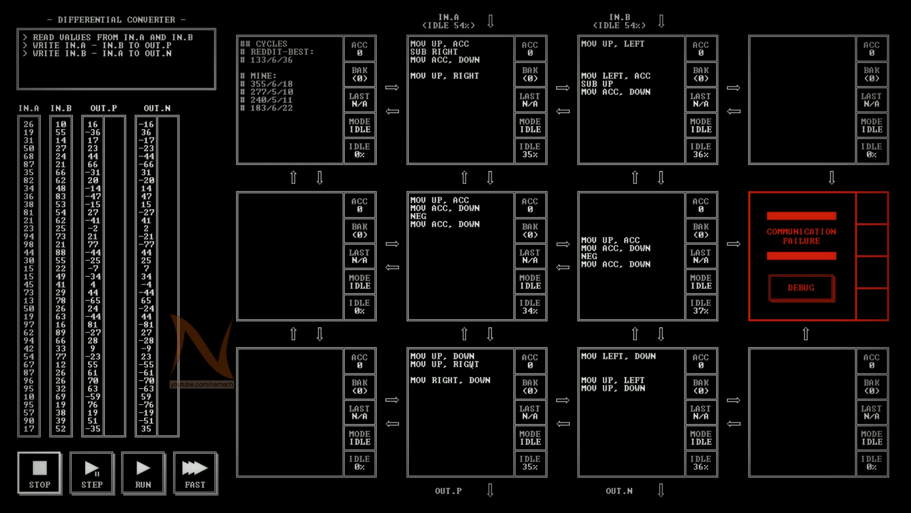
pyautogui.moveTo(378, 281)
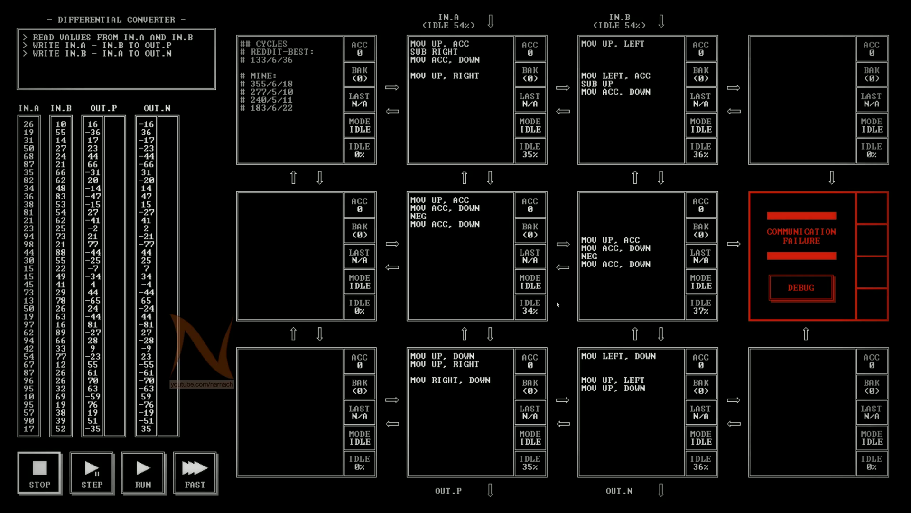
pyautogui.moveTo(583, 145)
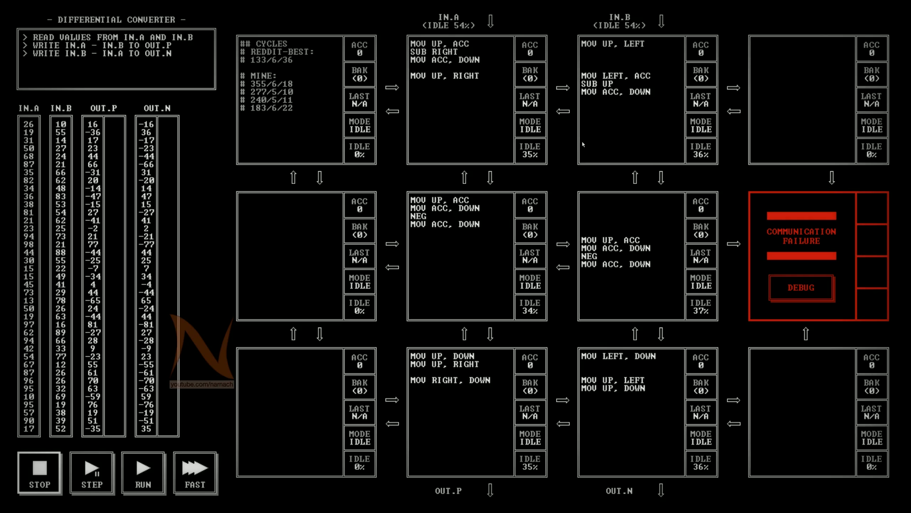
pyautogui.moveTo(614, 147)
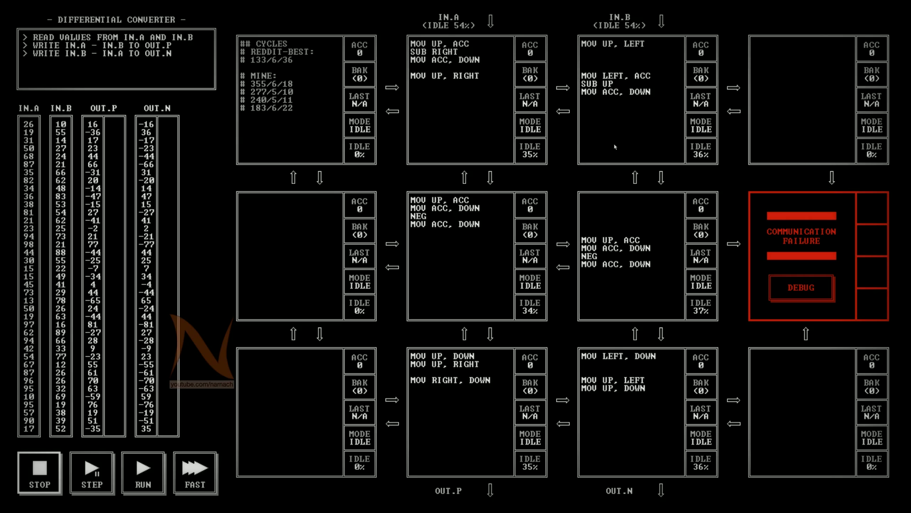
pyautogui.moveTo(556, 168)
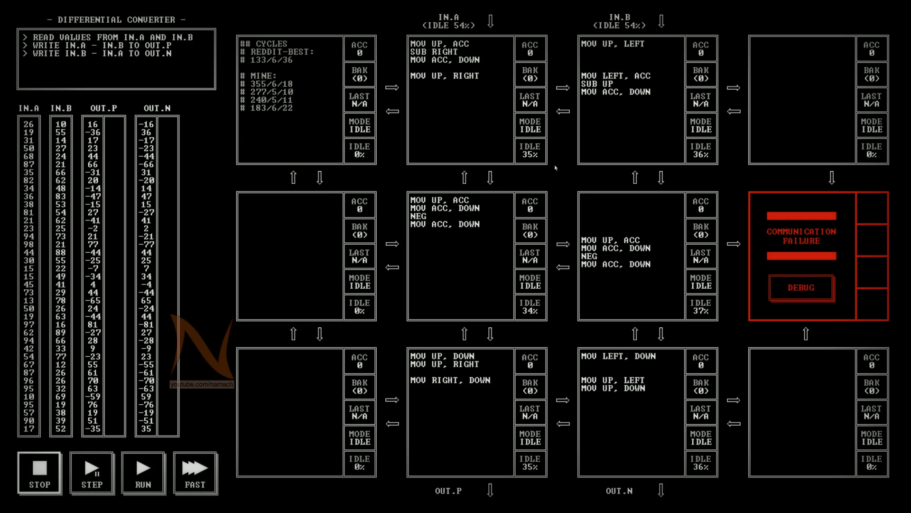